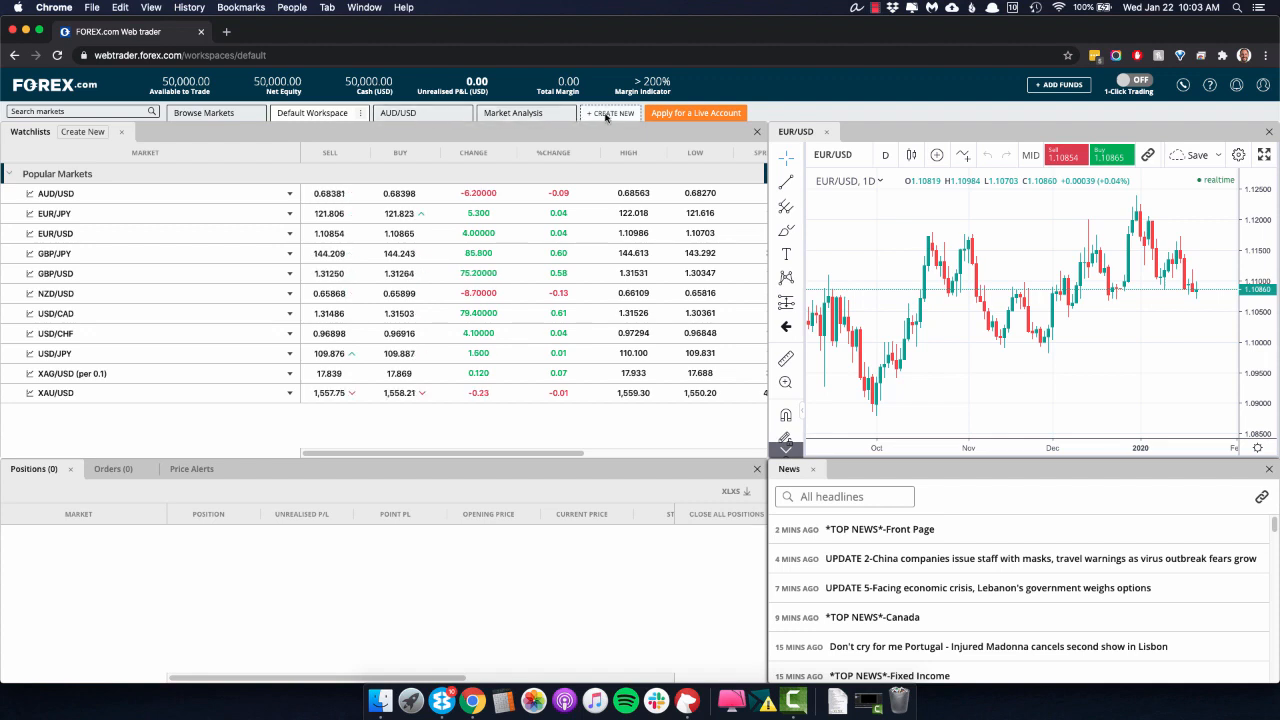
Step: Create a new blank workspace, New workspace 2, showing its Add to your workspace options
click(611, 112)
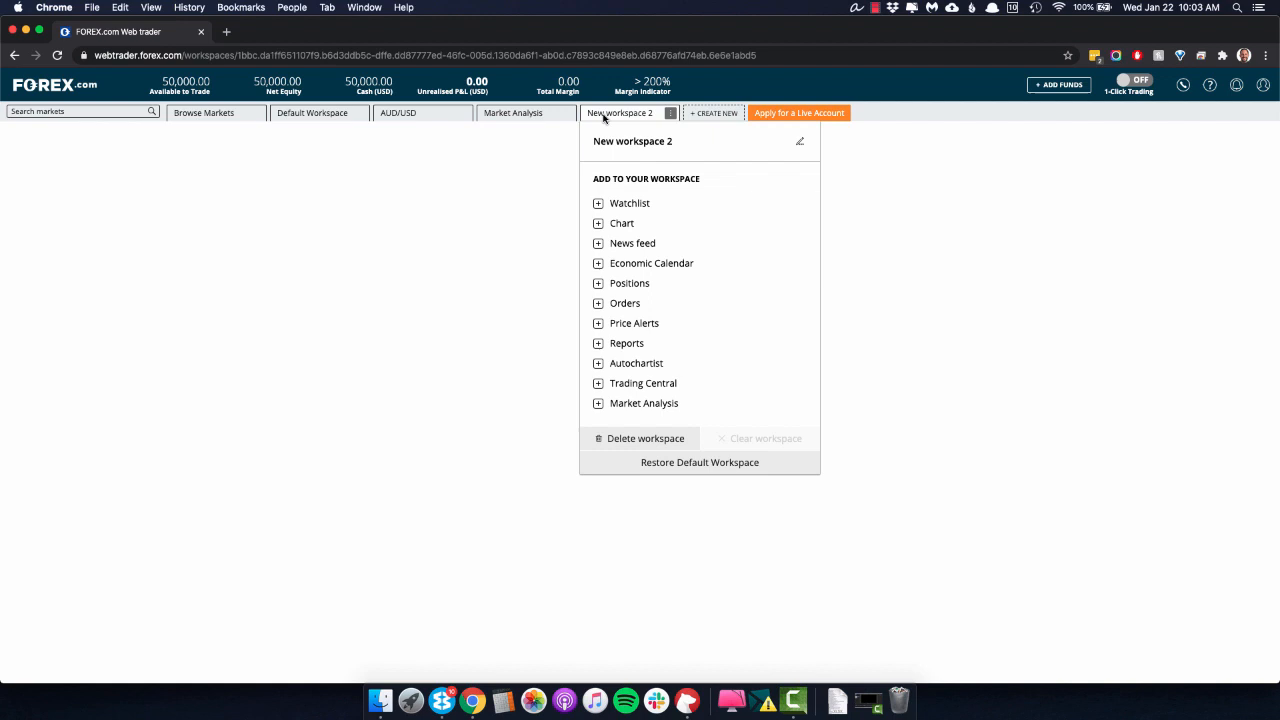
mouse_move(704, 352)
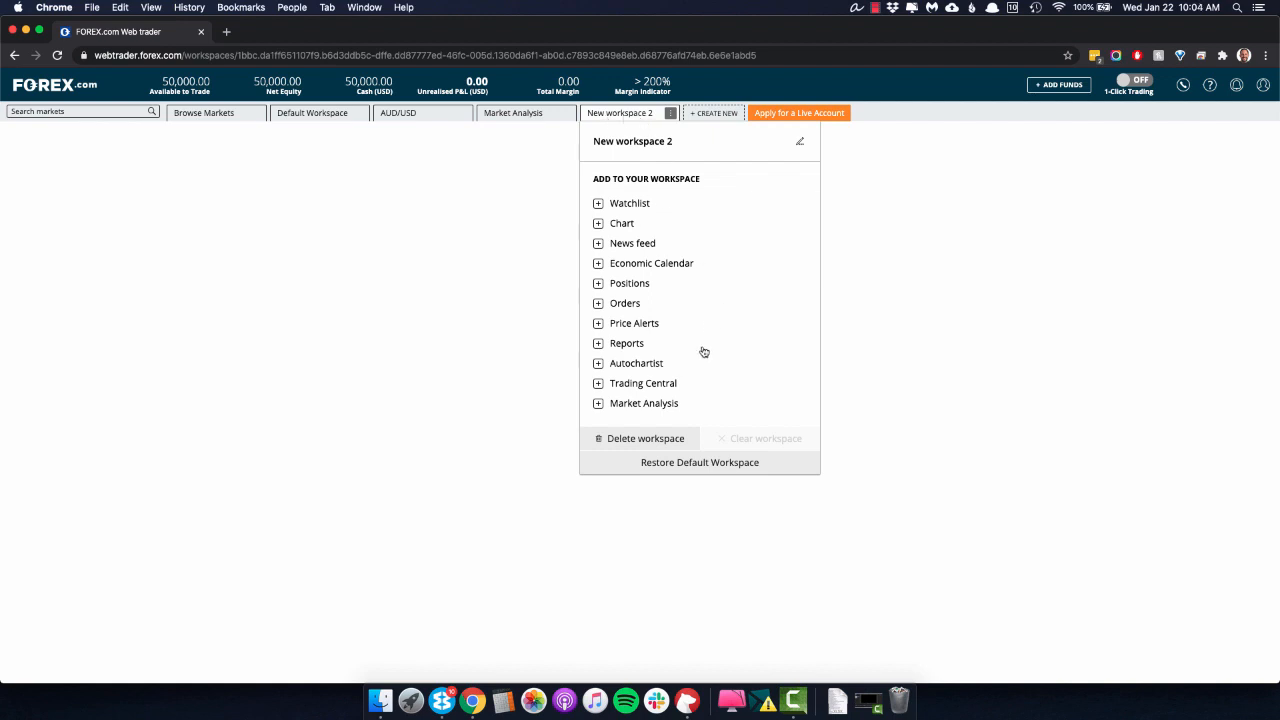
mouse_move(632, 211)
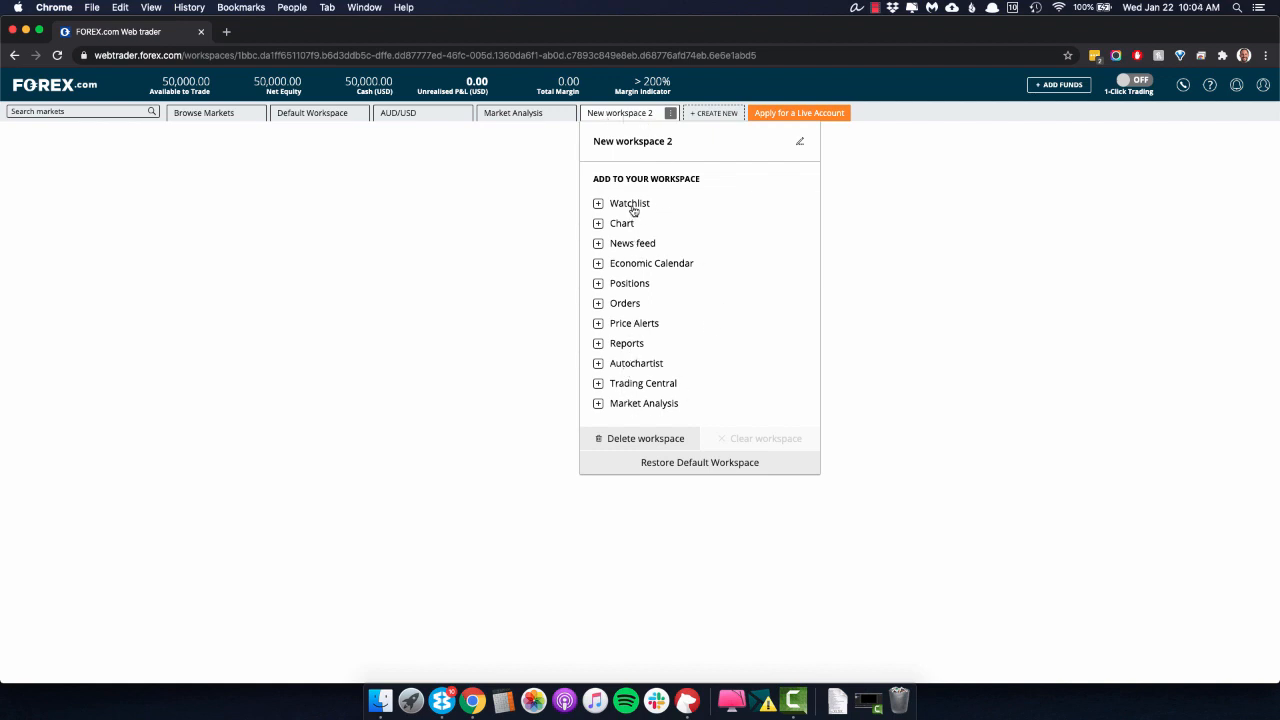
mouse_move(672, 209)
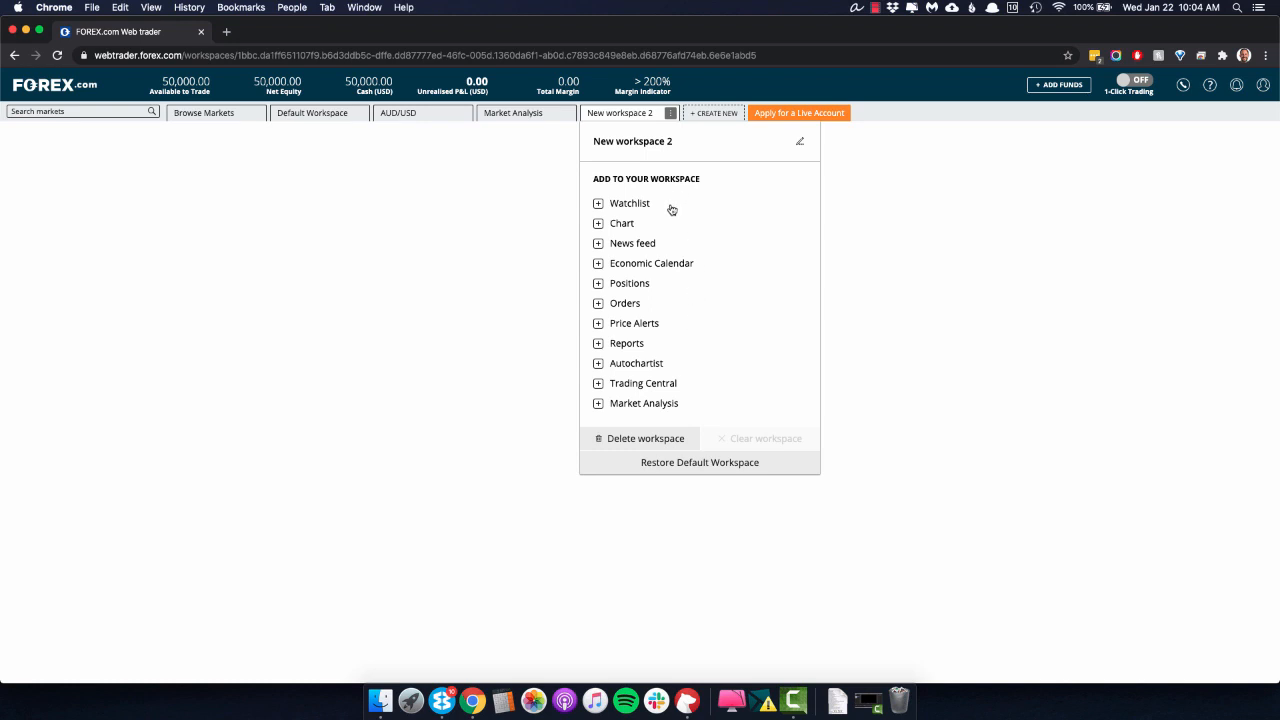
mouse_move(696, 263)
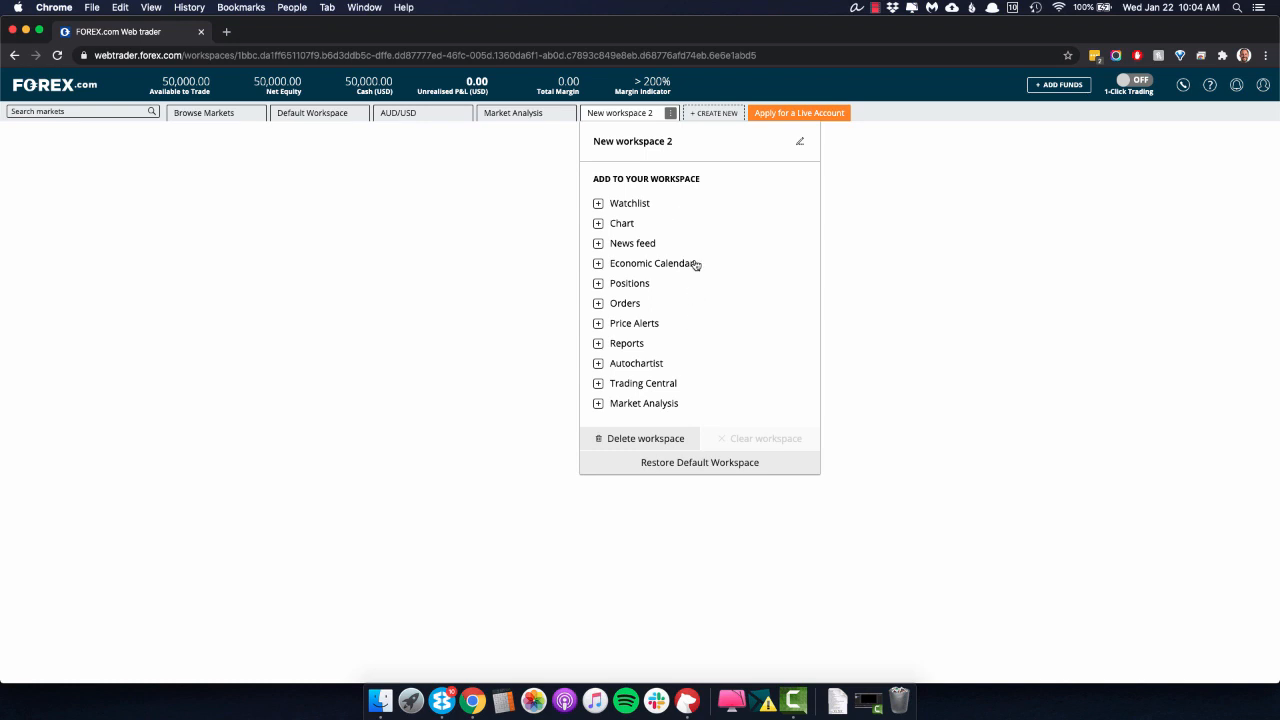
mouse_move(671, 306)
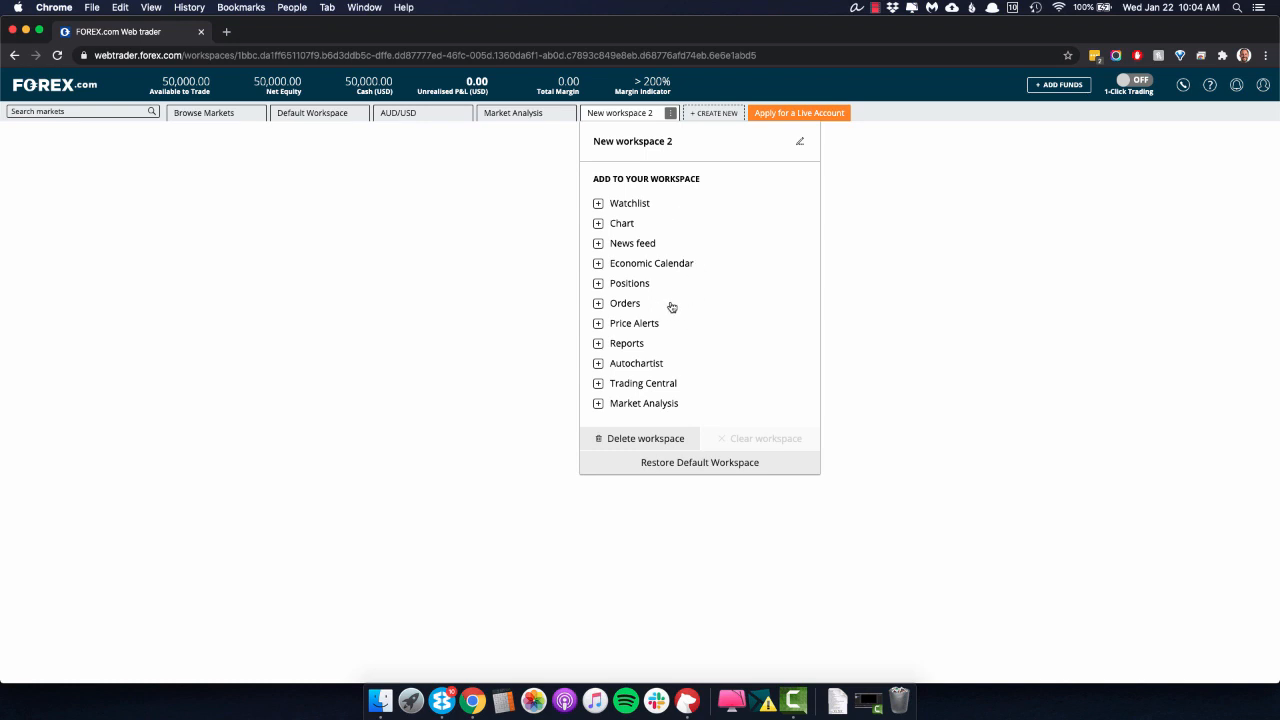
mouse_move(636, 363)
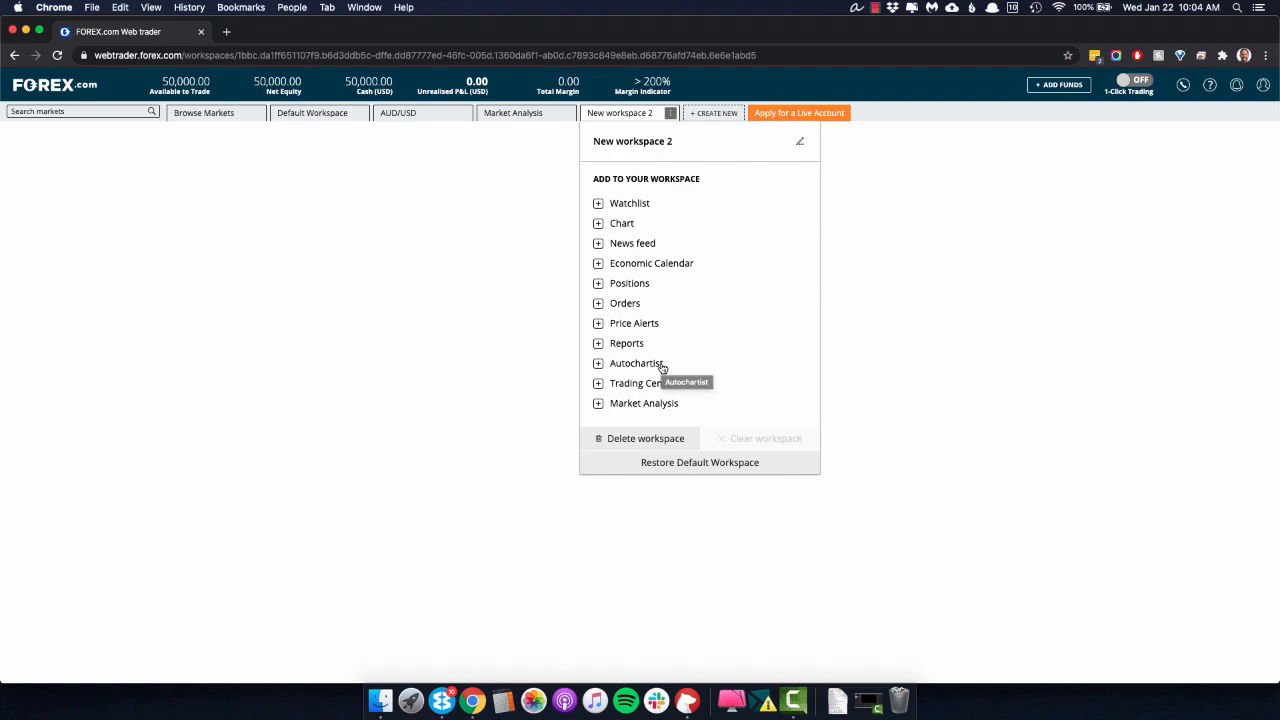
mouse_move(708, 365)
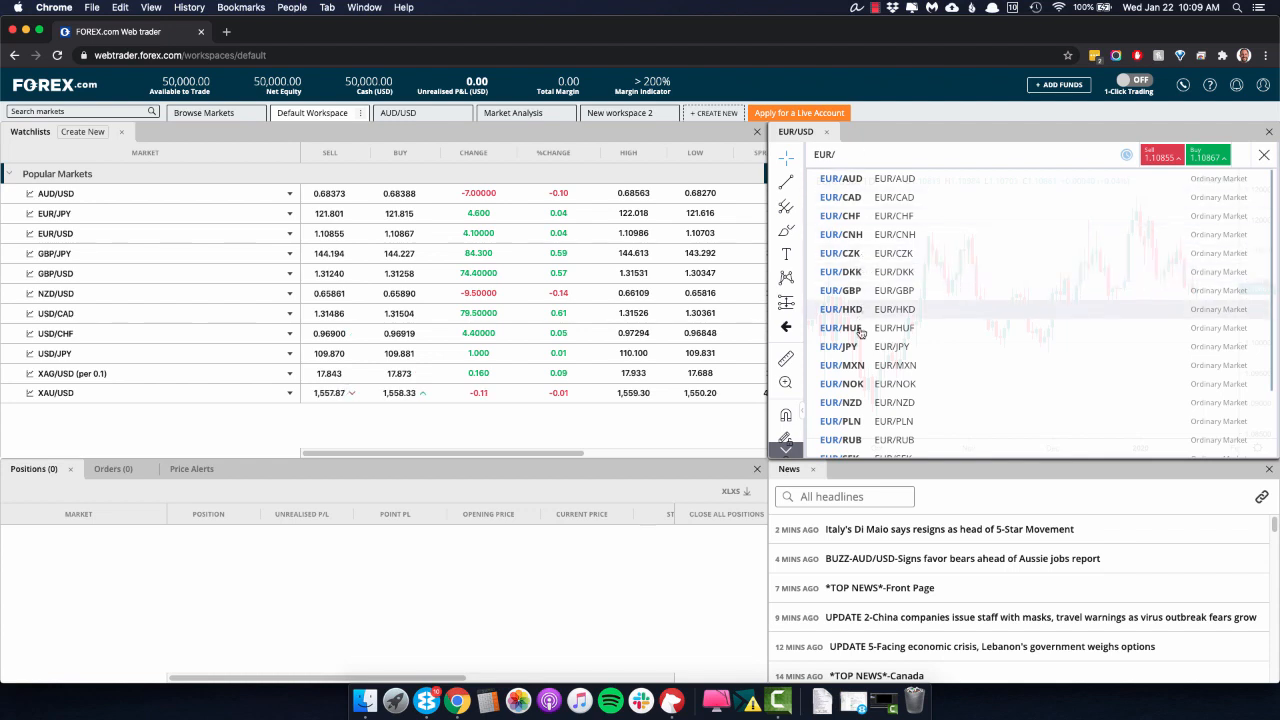
Step: Switch the Default Workspace chart from EUR/USD to EUR/JPY
click(840, 346)
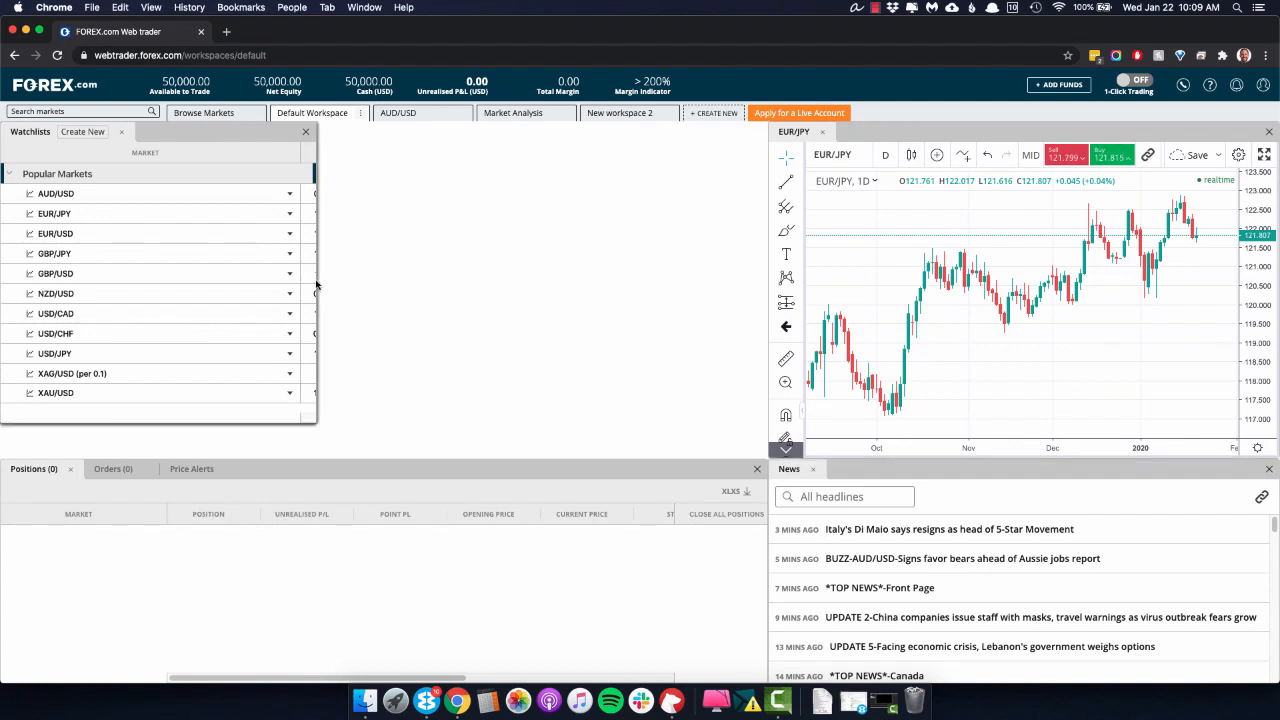
mouse_move(318, 430)
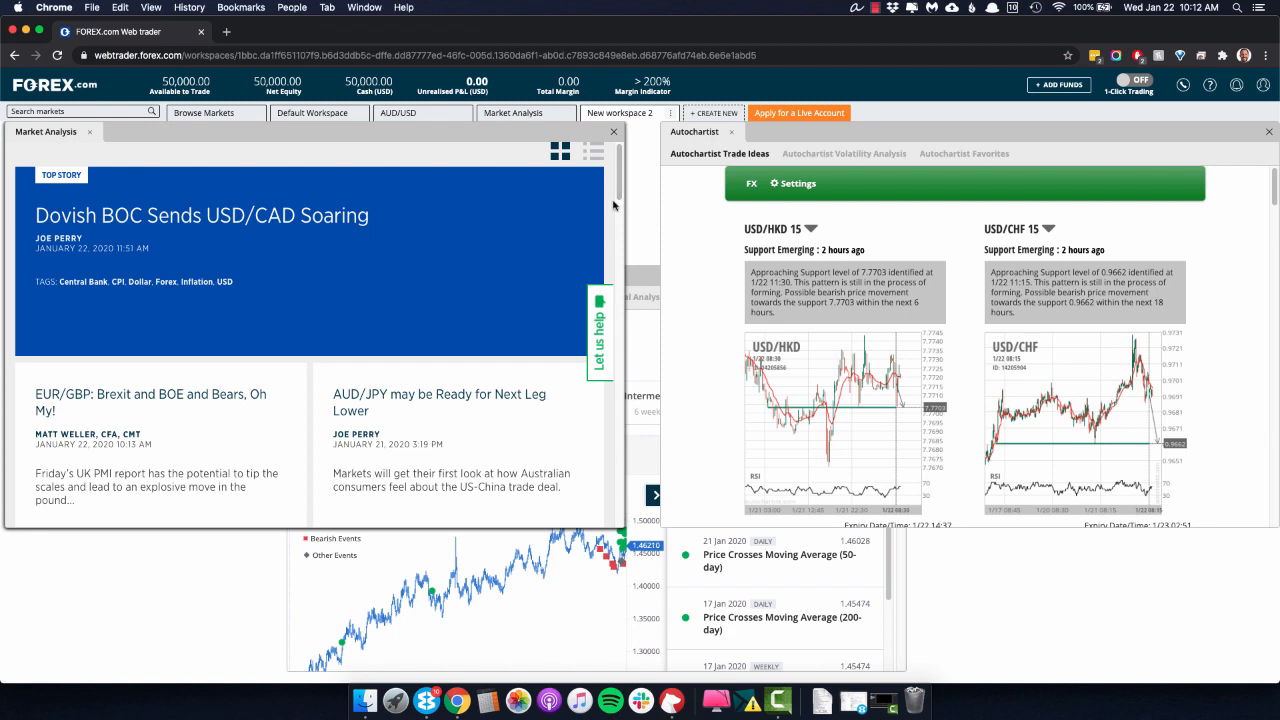
mouse_move(717, 232)
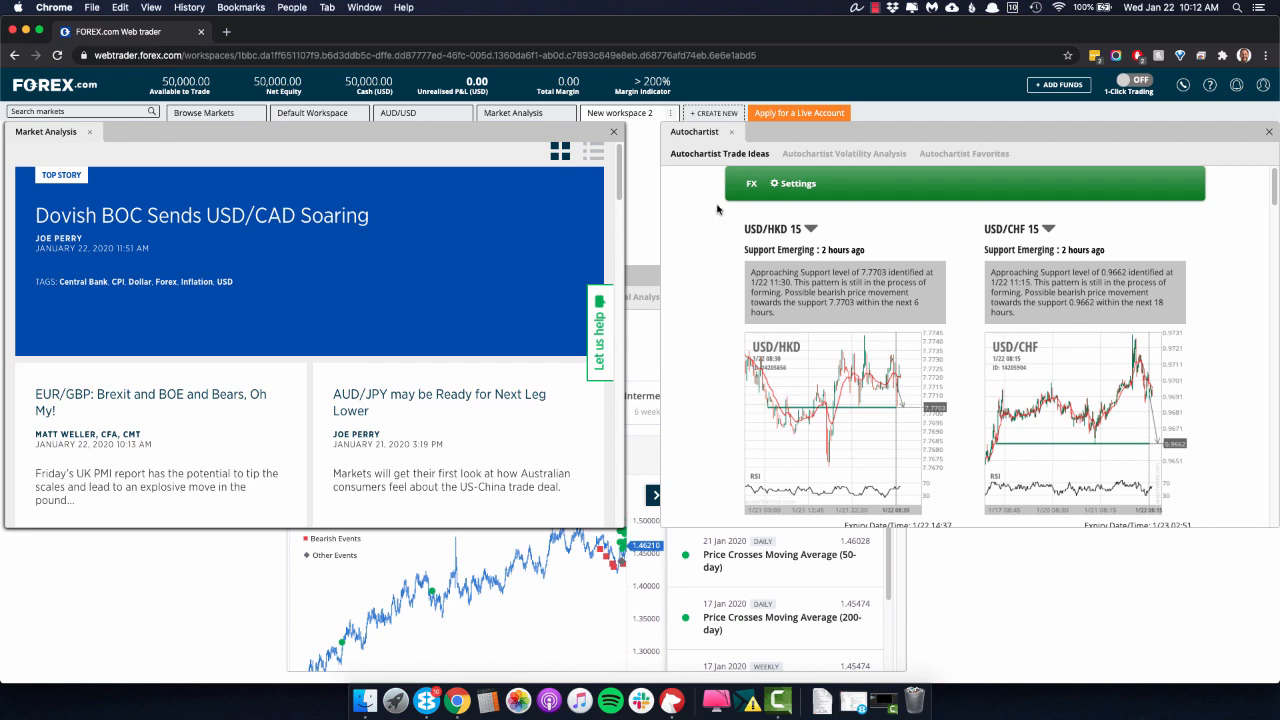
mouse_move(972, 312)
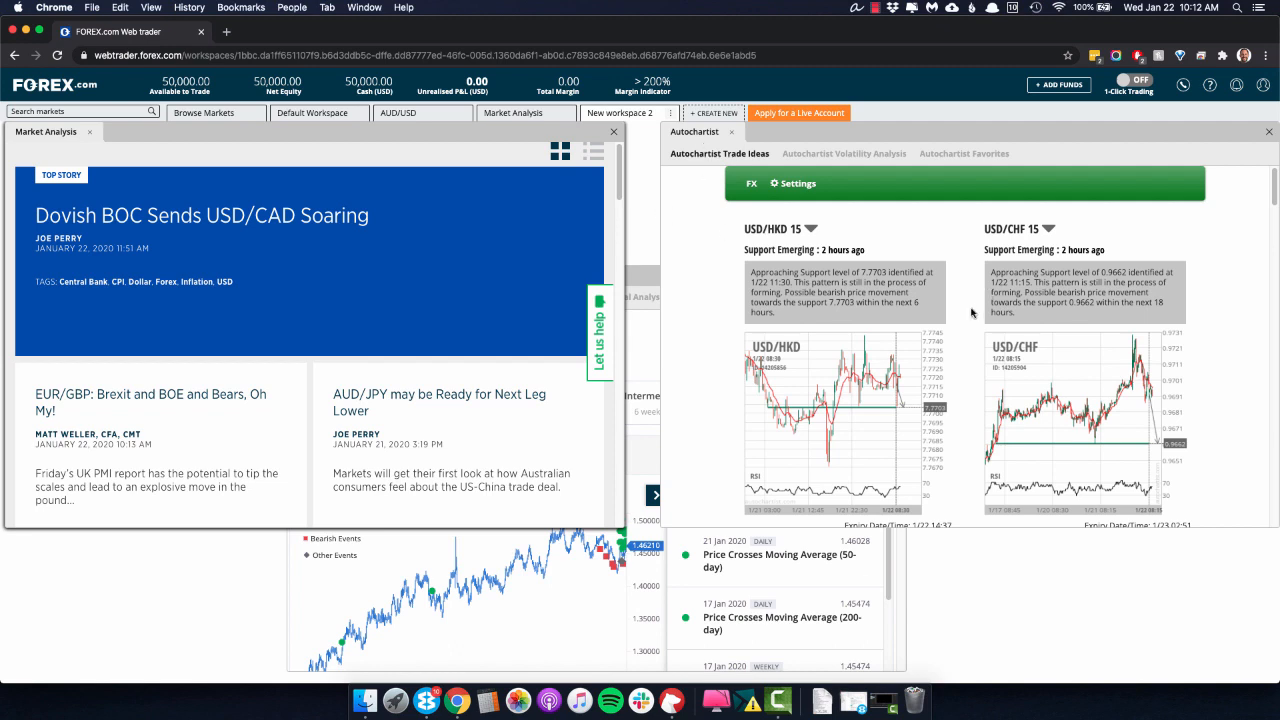
mouse_move(965, 355)
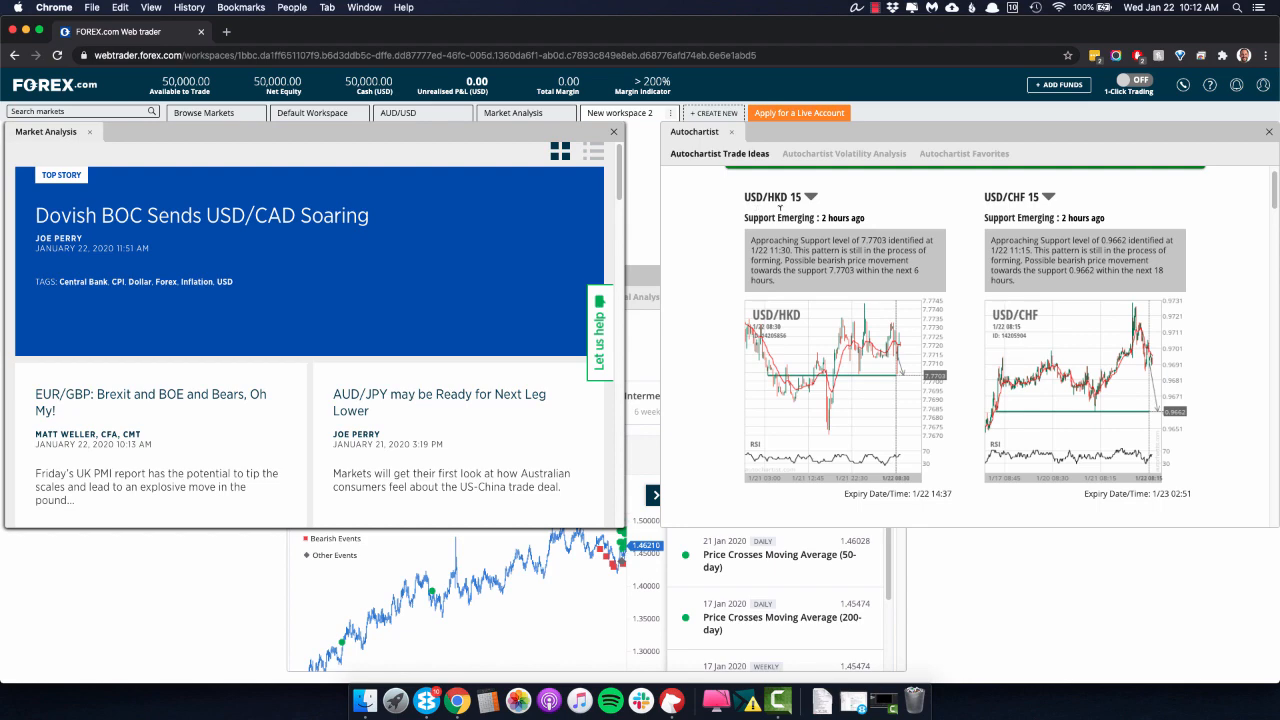
scroll(down, 3)
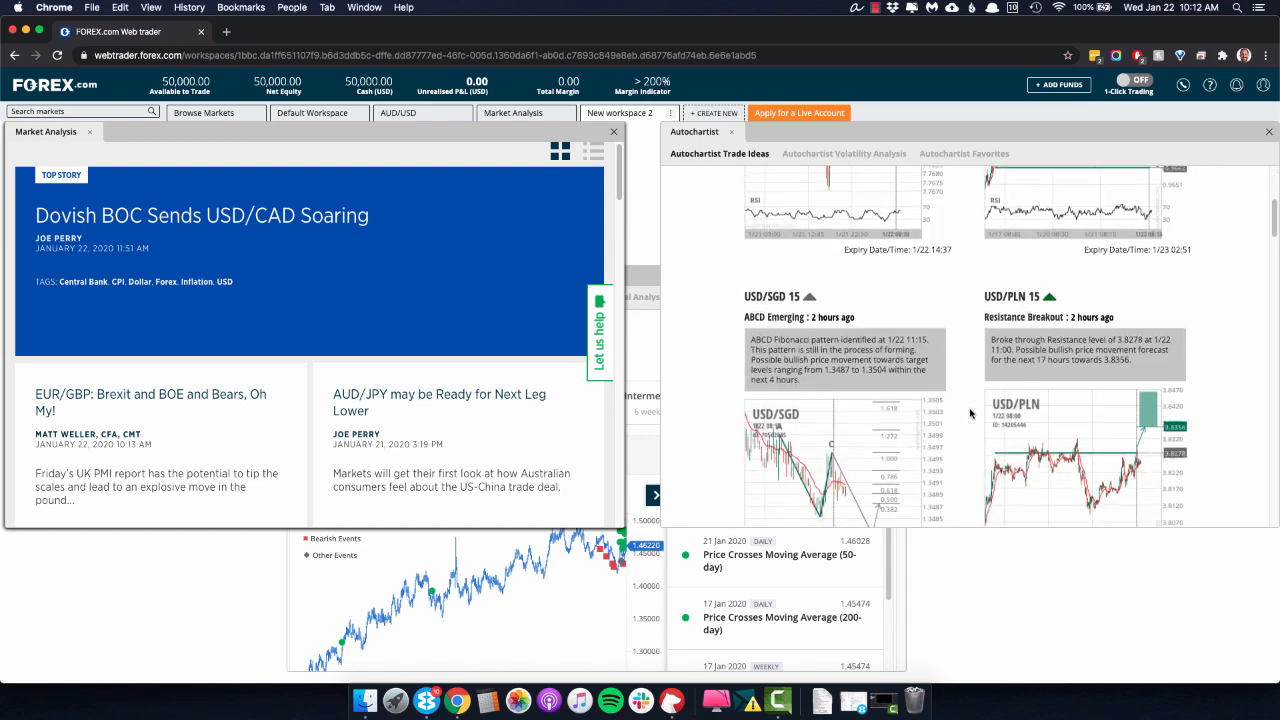
scroll(down, 3)
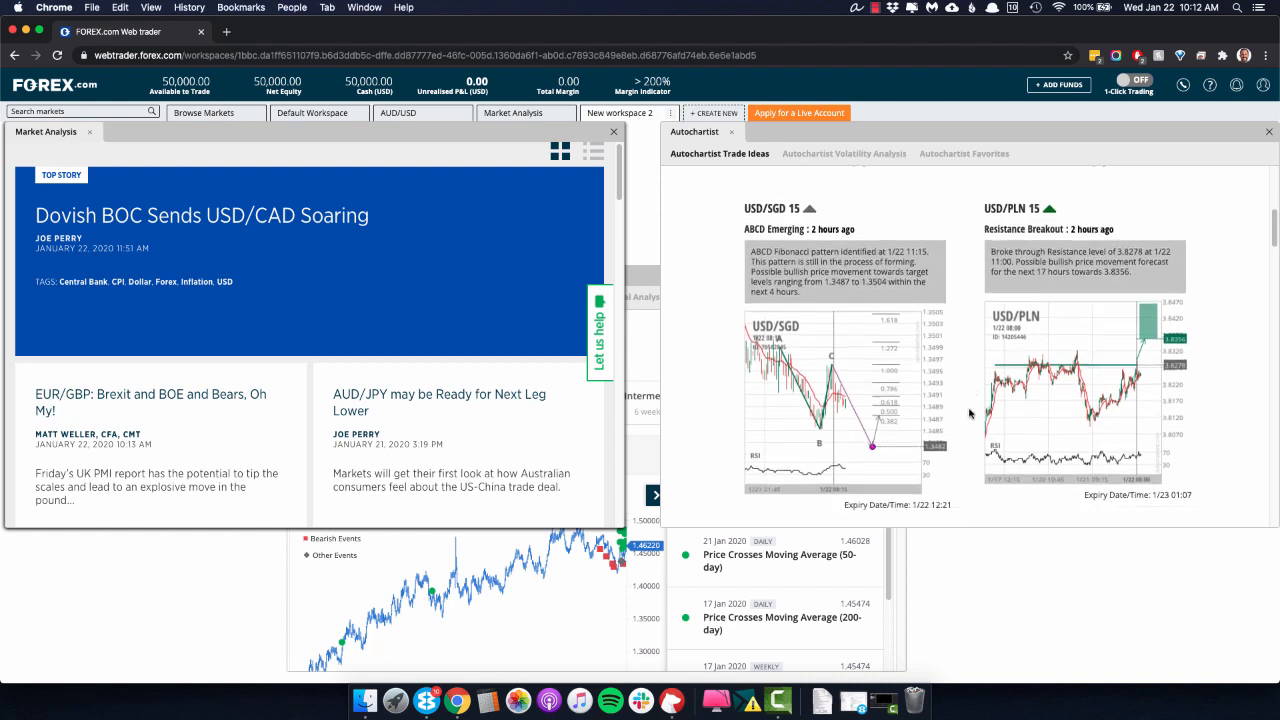
scroll(down, 3)
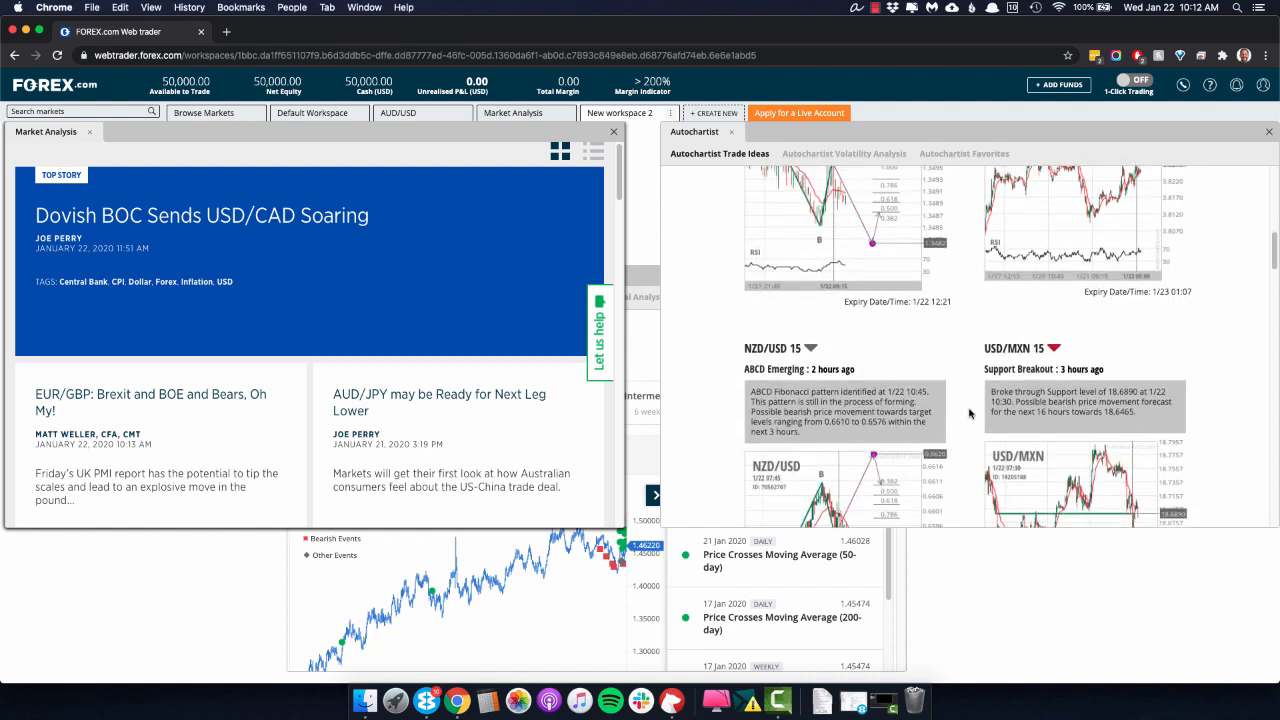
scroll(down, 3)
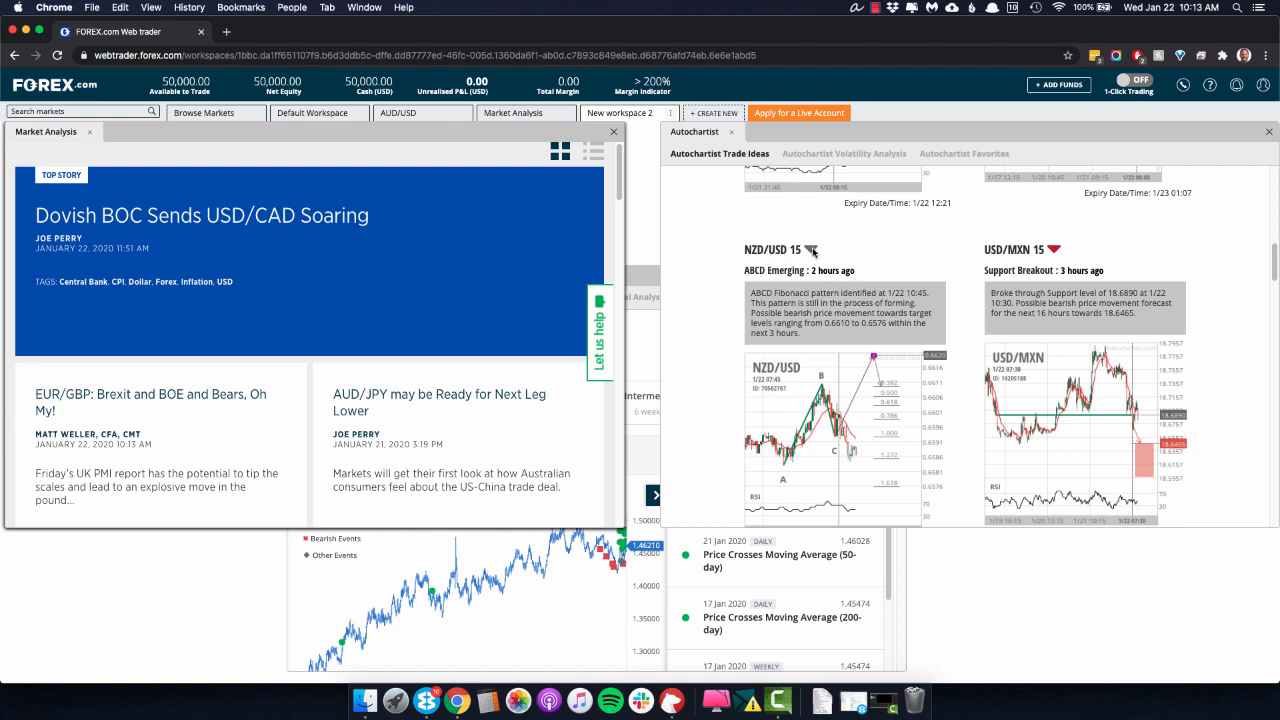
scroll(down, 3)
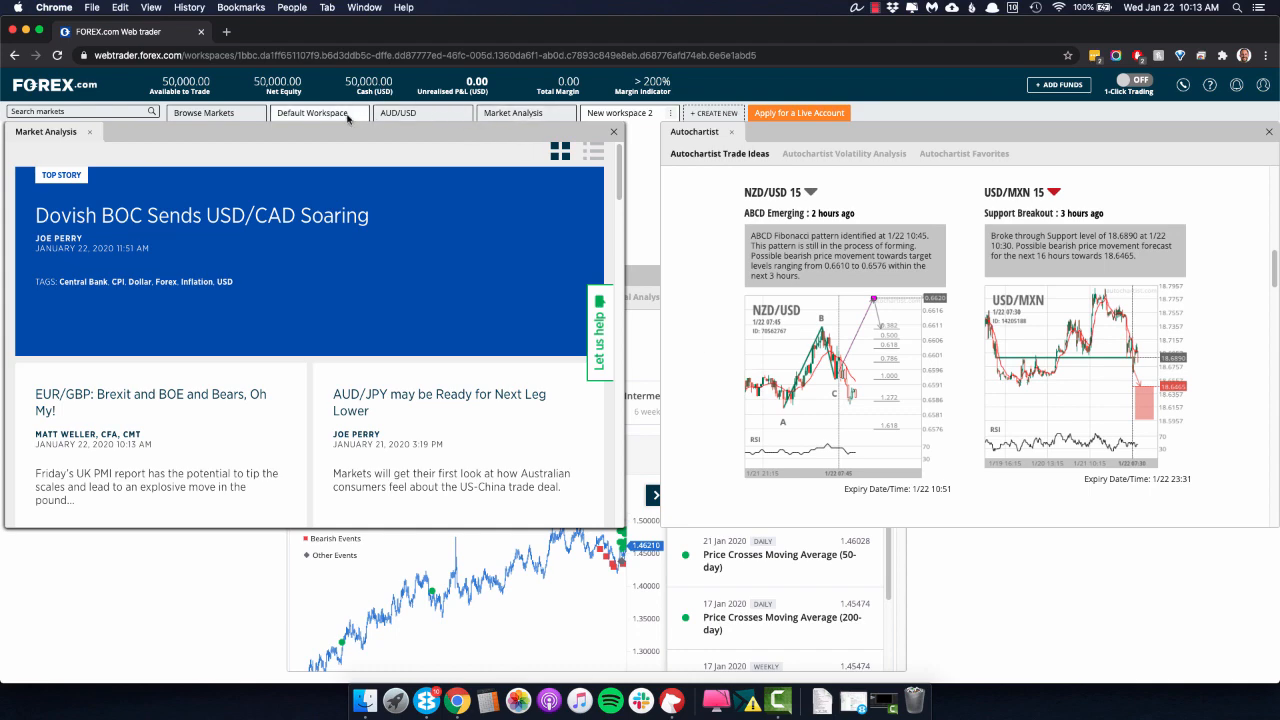
click(311, 112)
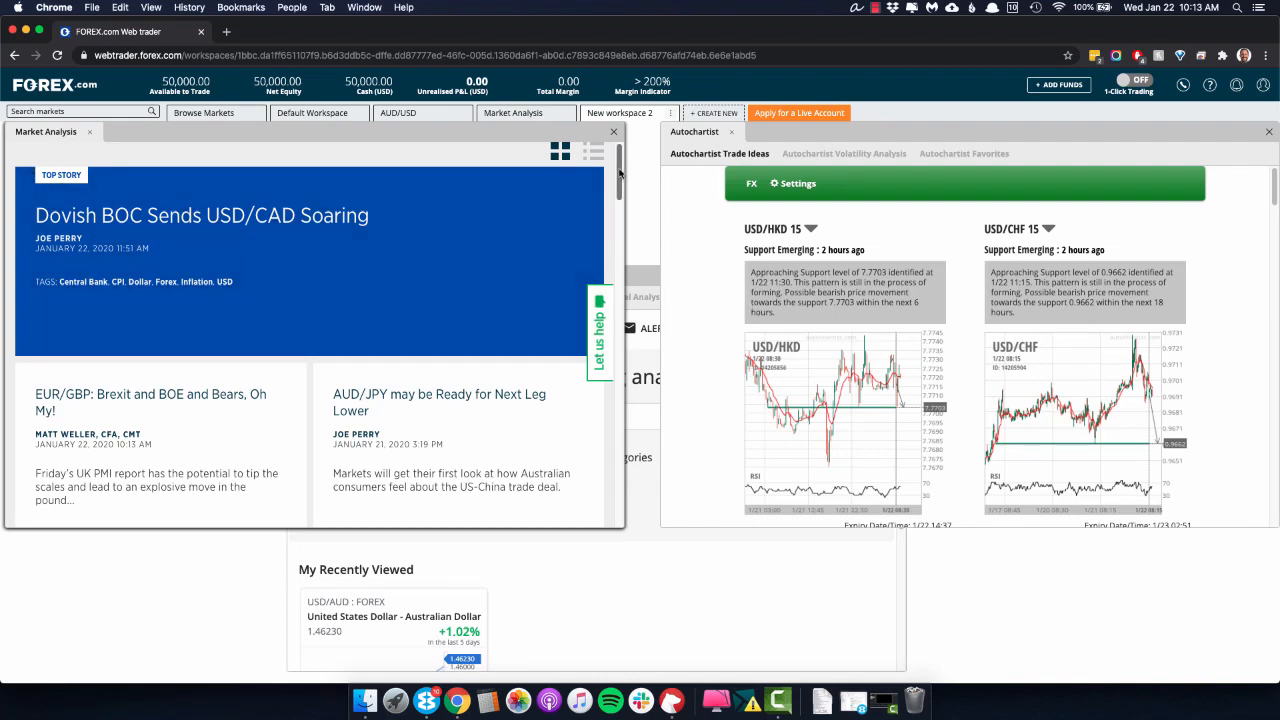
Step: Scroll down through the Trading Central USD/AUD technical summary and events chart
scroll(down, 3)
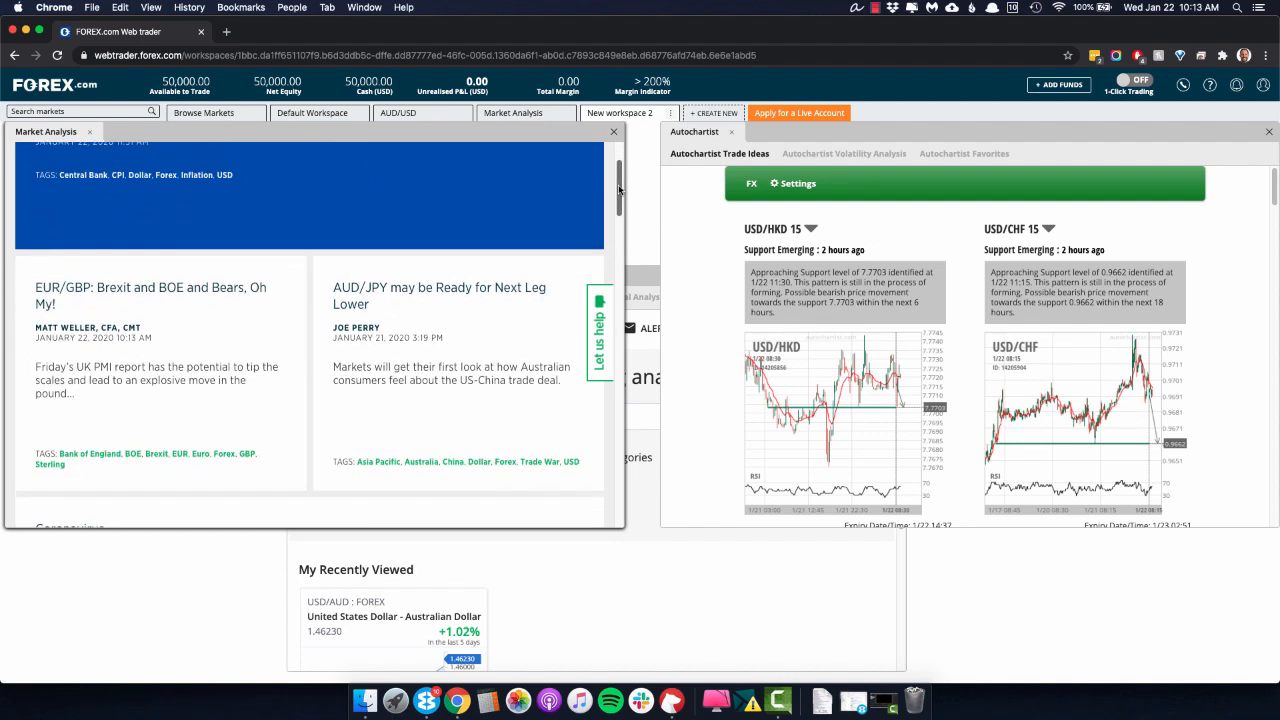
scroll(down, 3)
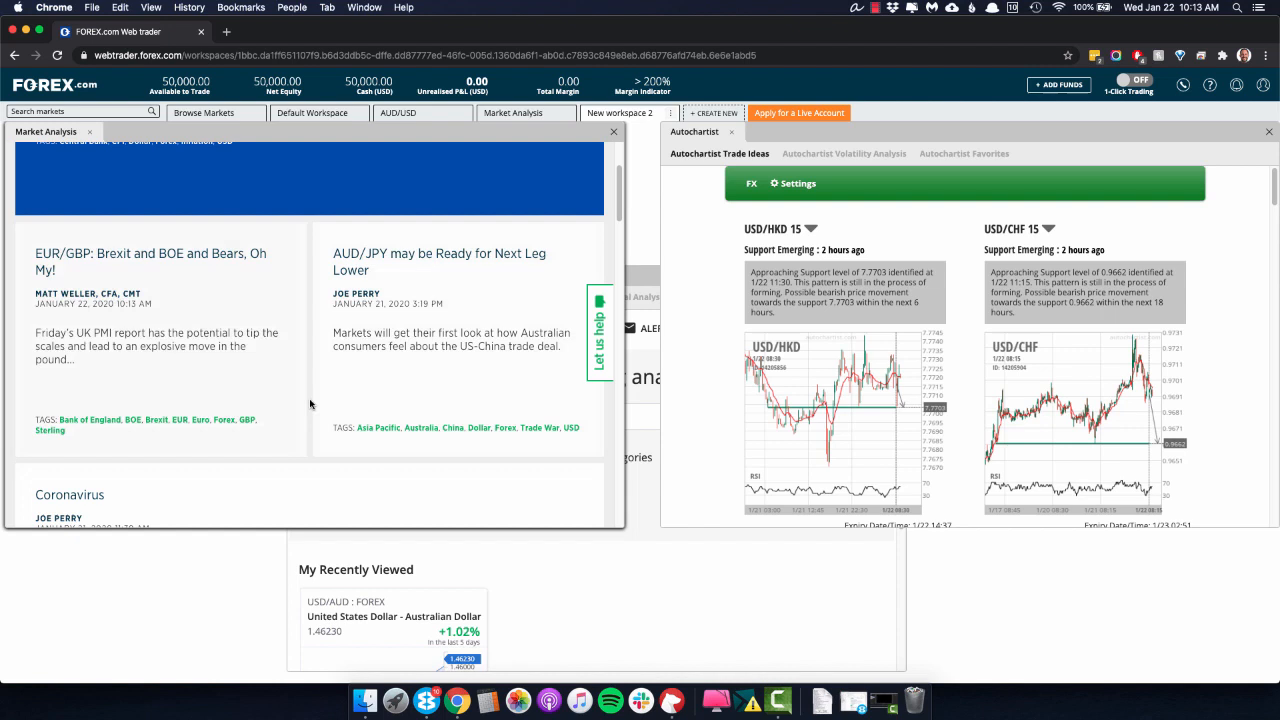
scroll(down, 3)
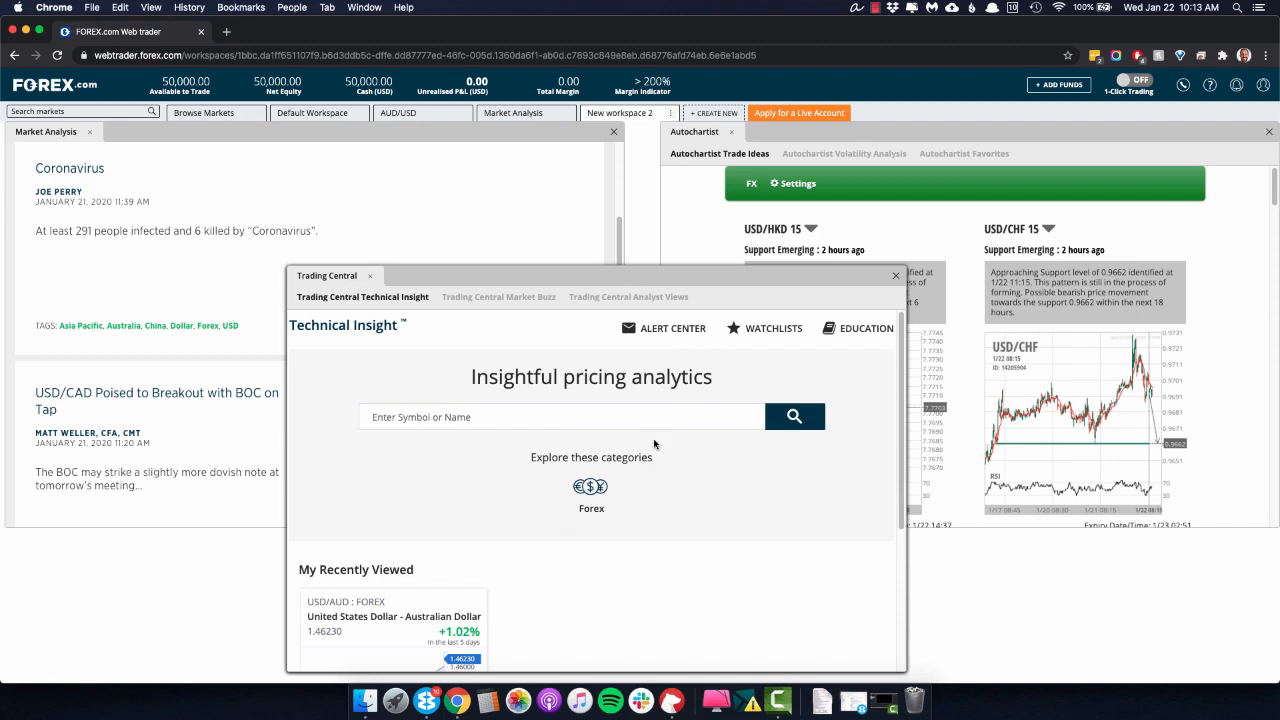
scroll(down, 3)
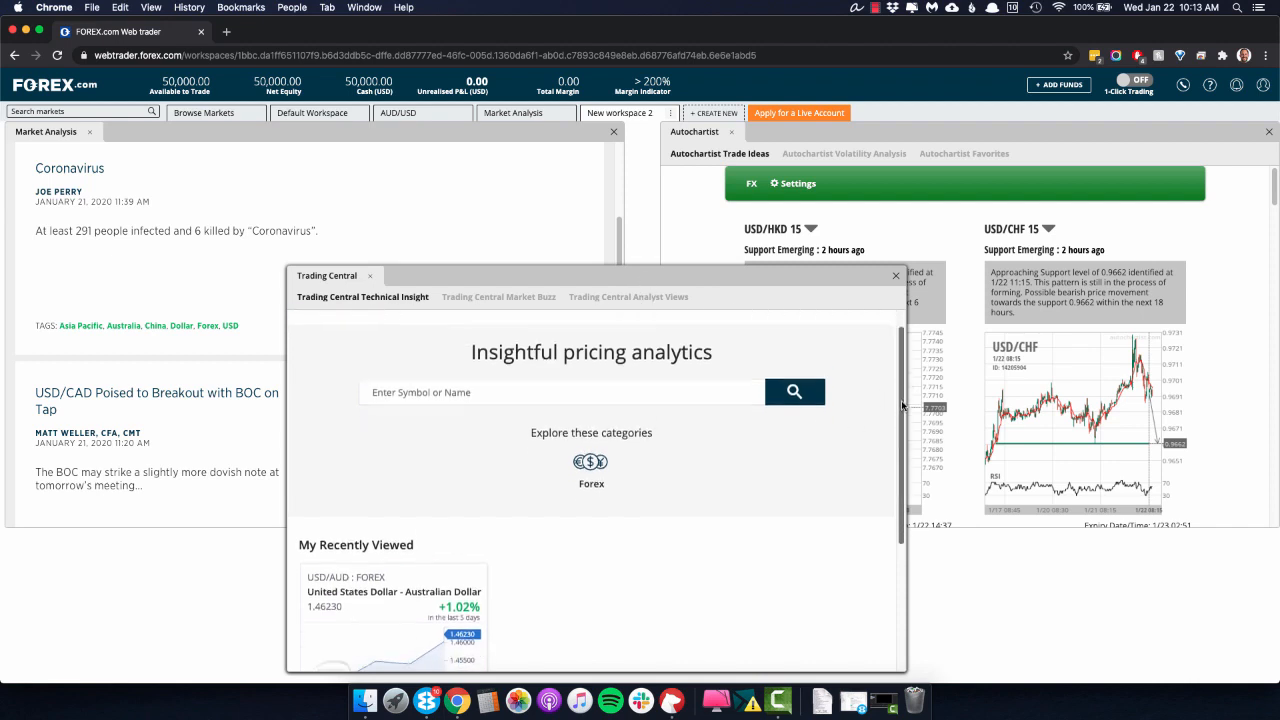
scroll(down, 3)
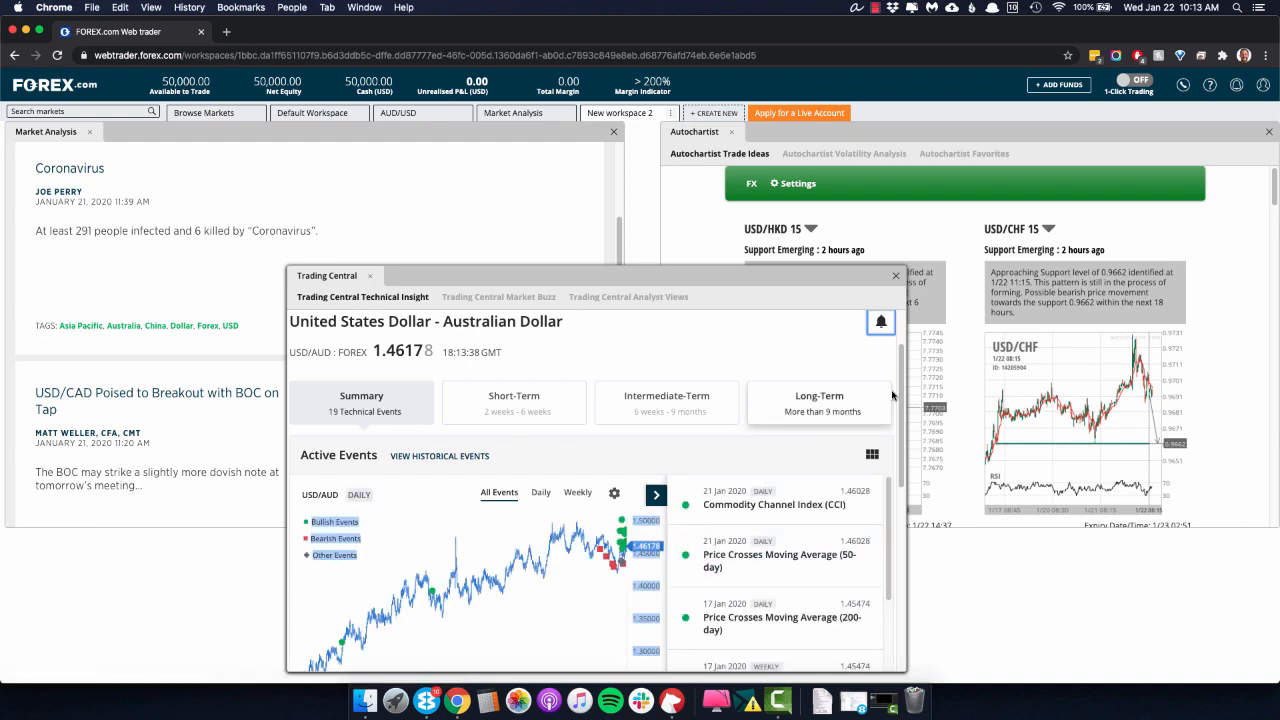
mouse_move(775, 414)
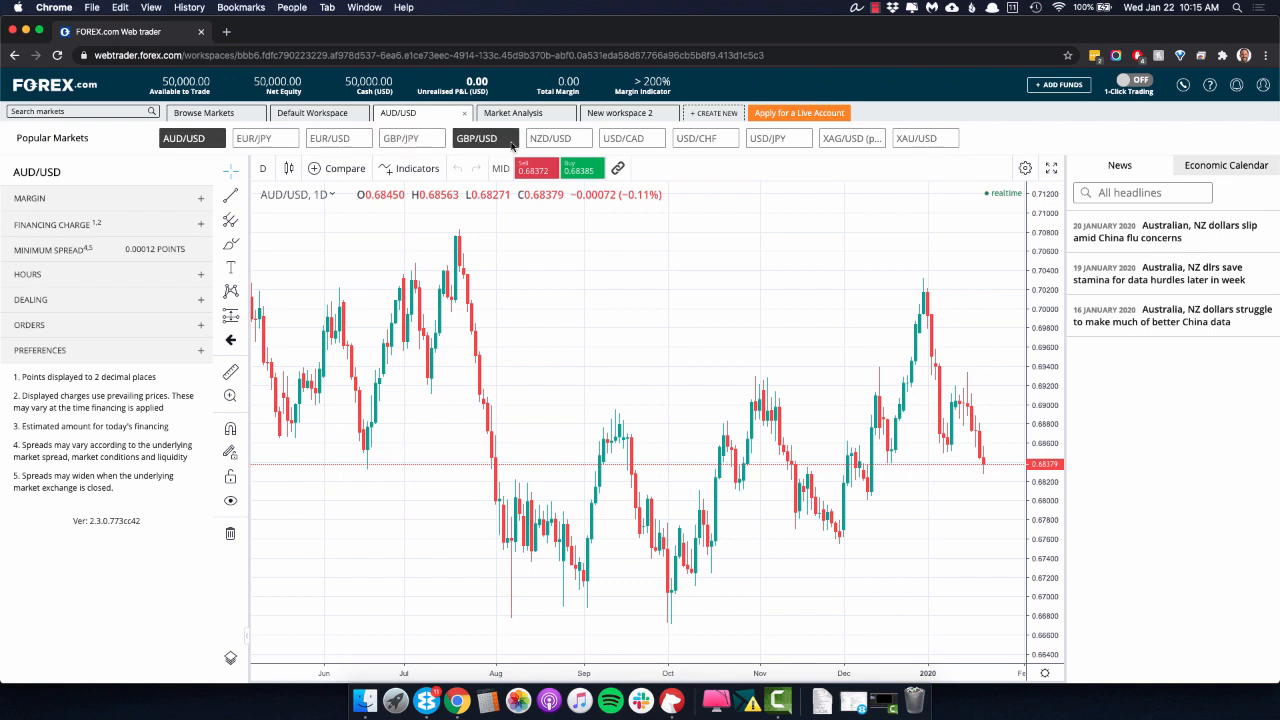
Step: Switch the chart to NZD/USD and then to USD/JPY from the Popular Markets bar
click(549, 138)
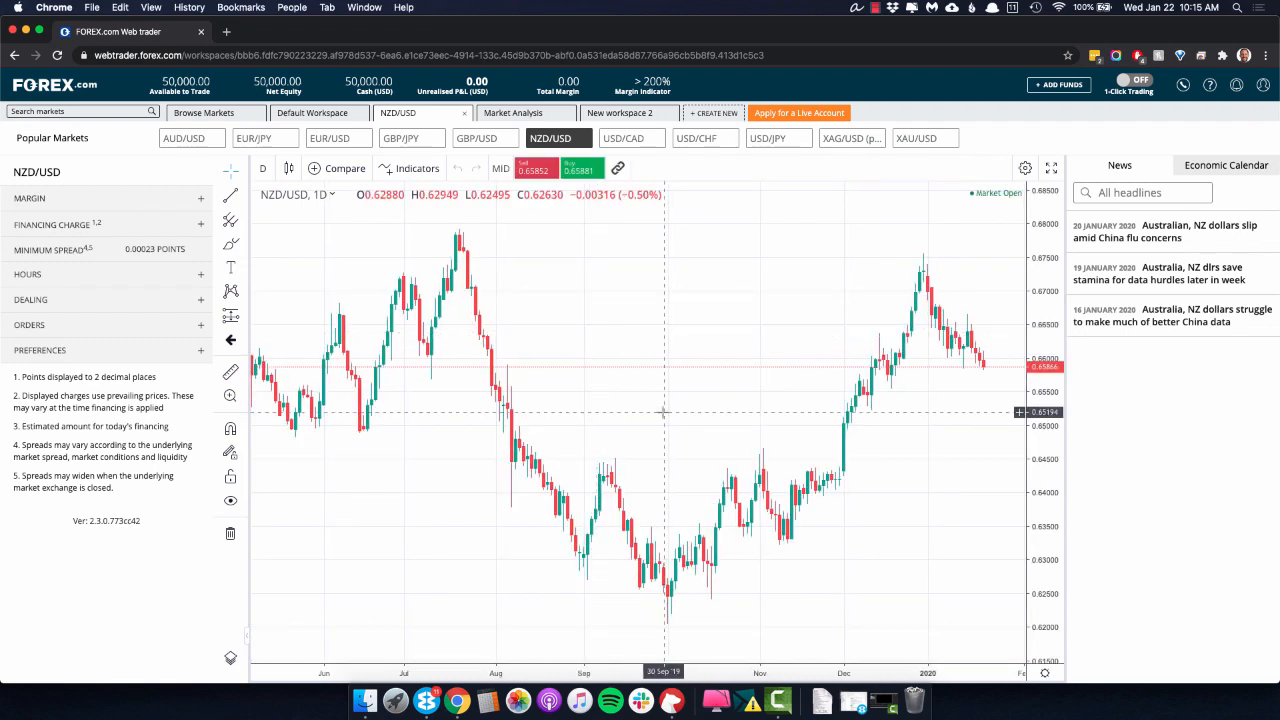
mouse_move(583, 260)
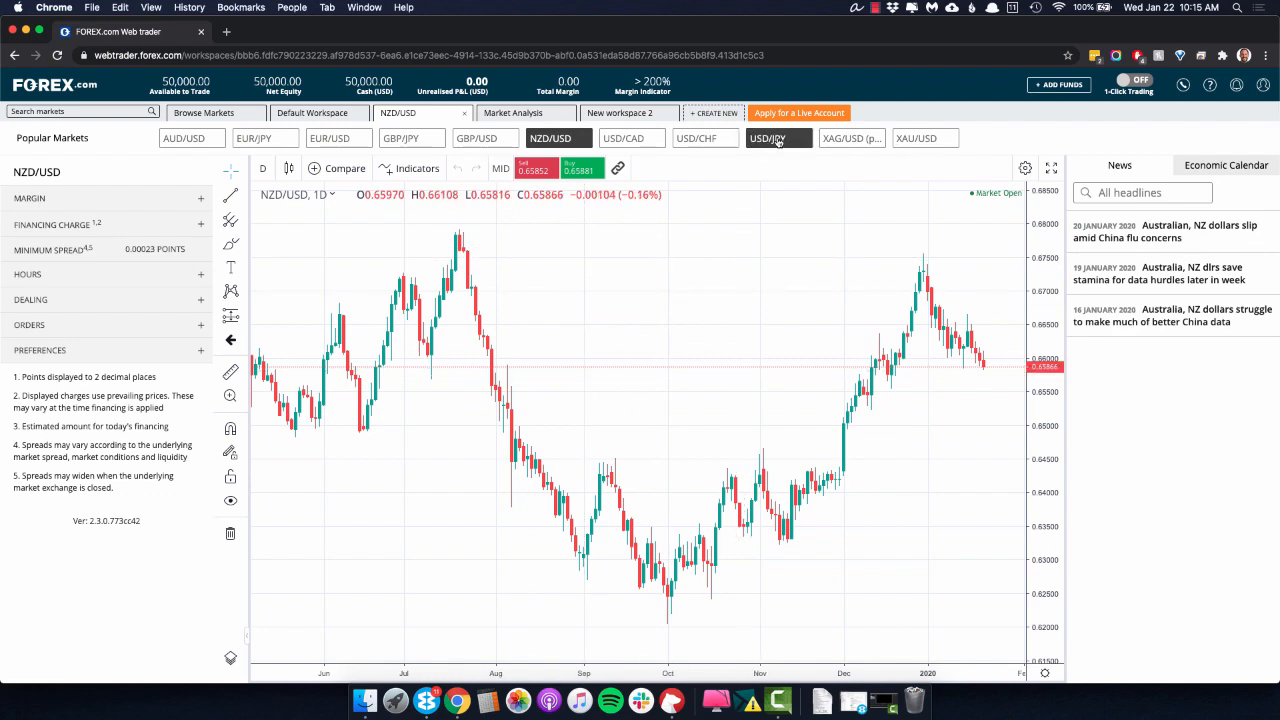
click(779, 138)
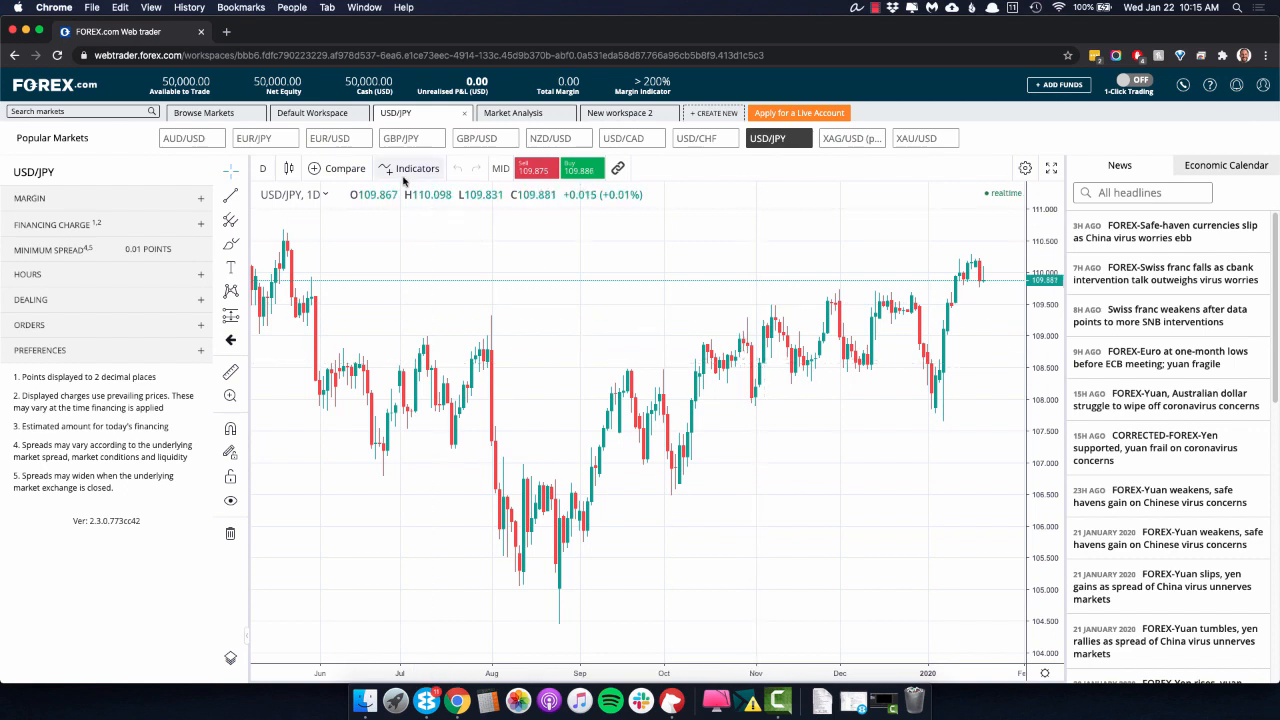
Step: Add Bollinger Bands (20, 2) to the USD/JPY daily chart from the indicators list
click(417, 168)
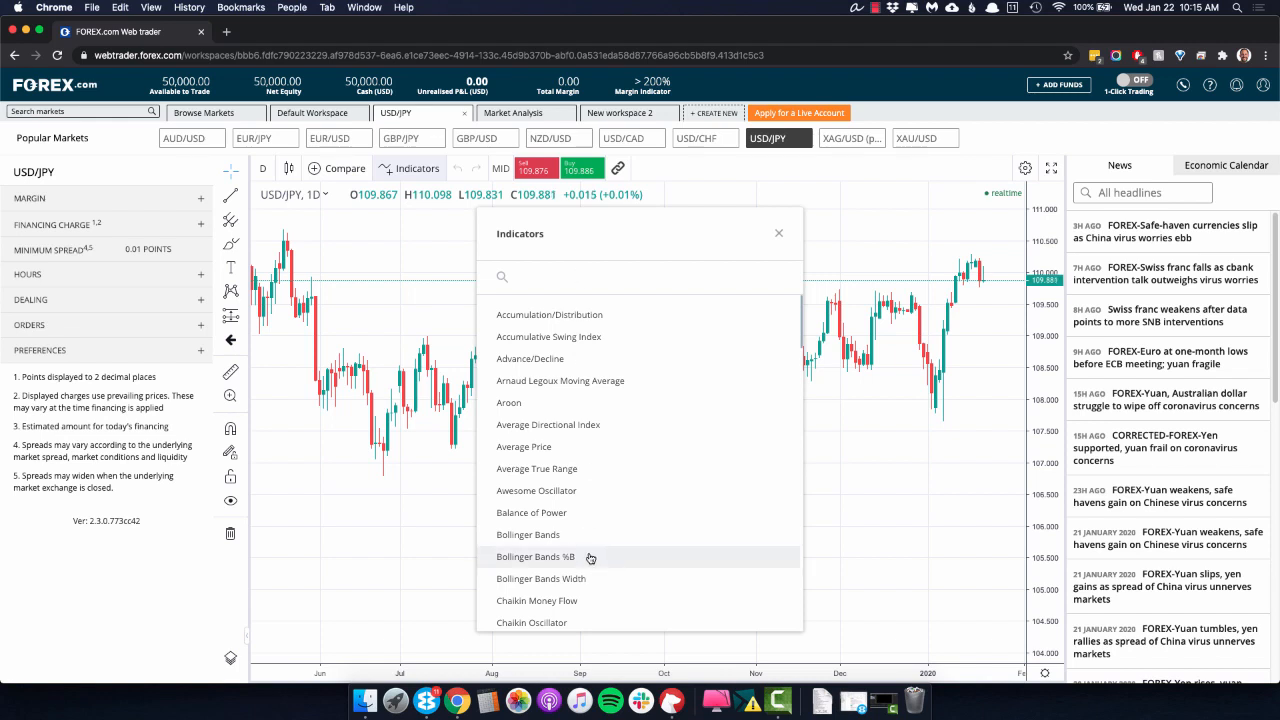
click(528, 534)
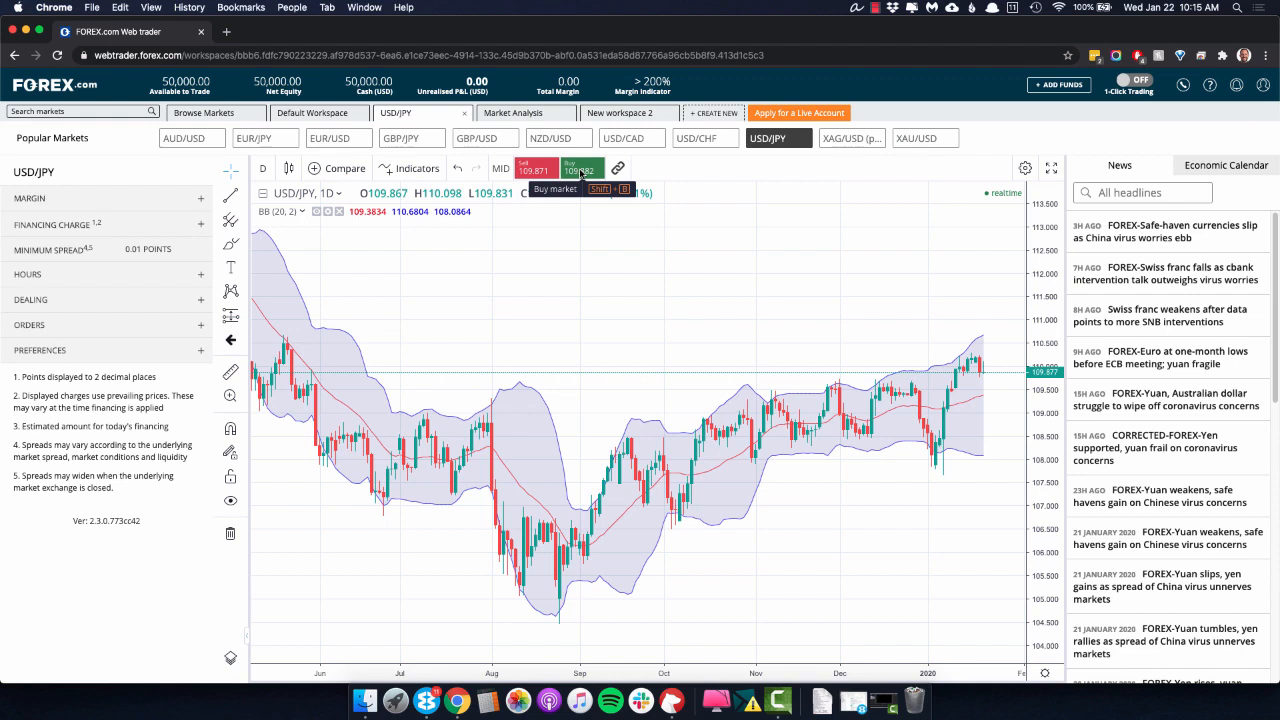
Step: Place a market buy of 1,000 units of USD/JPY from the buy trade ticket
click(580, 169)
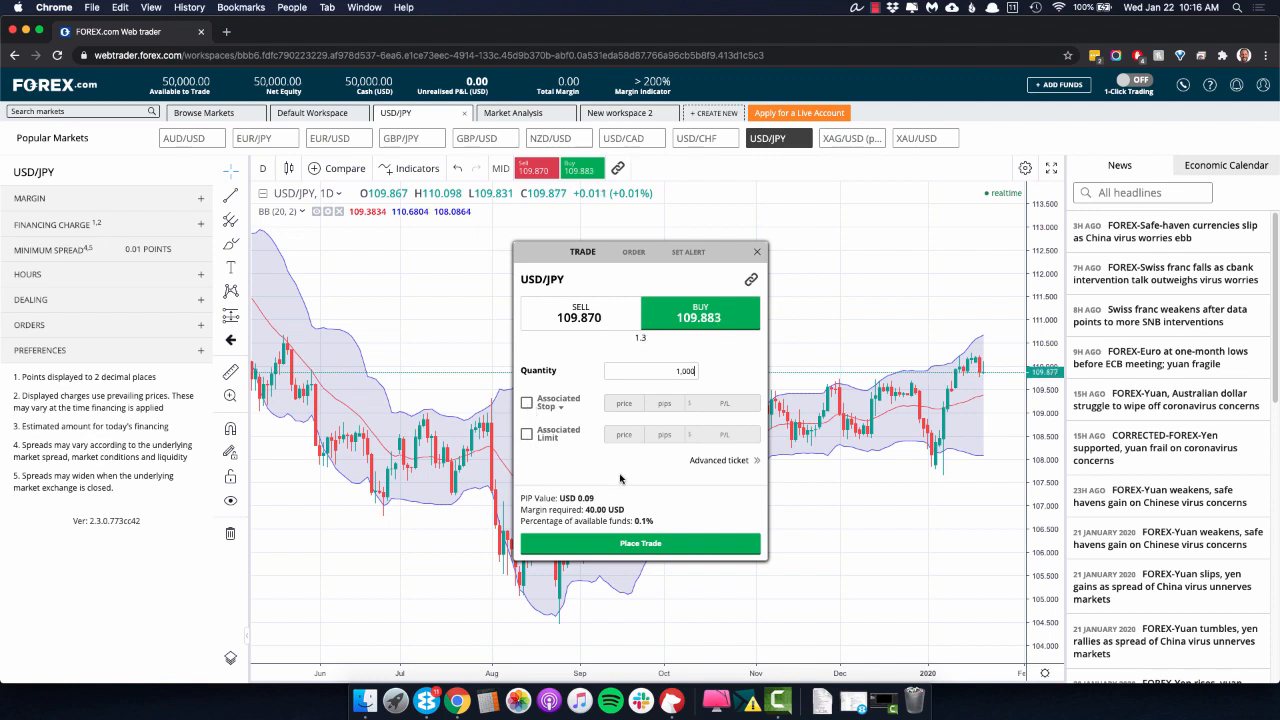
mouse_move(553, 510)
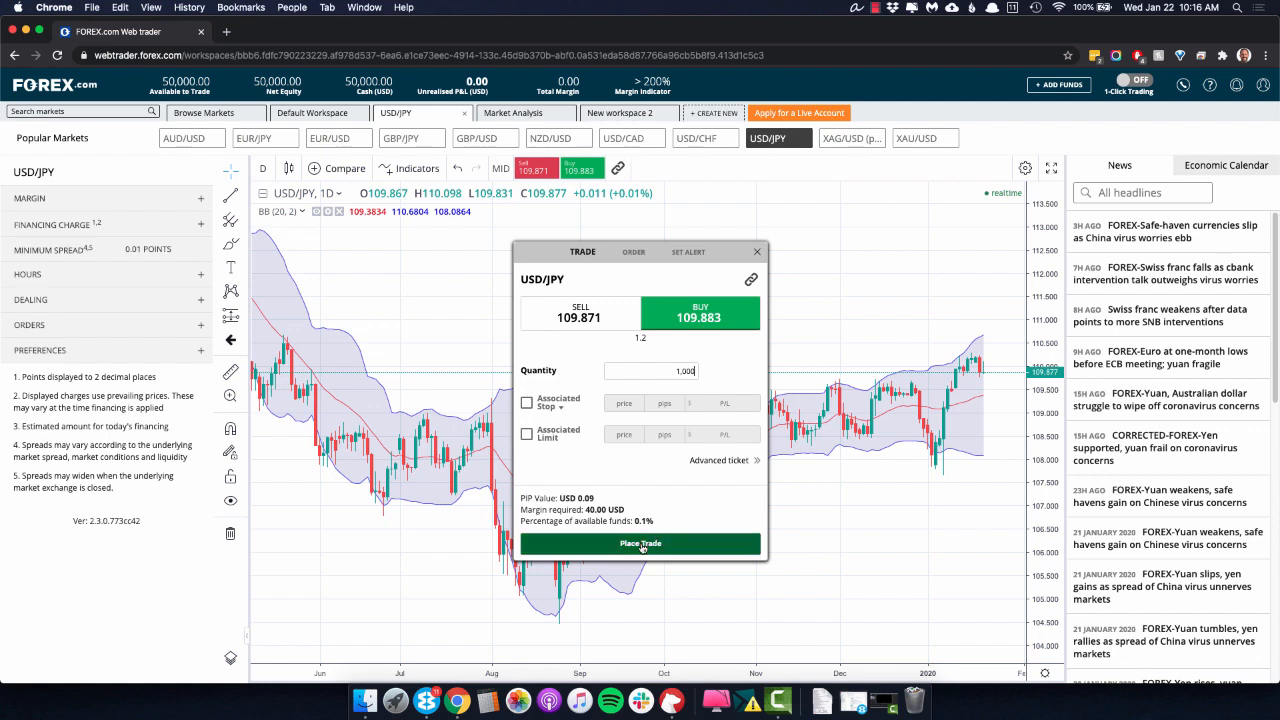
click(640, 543)
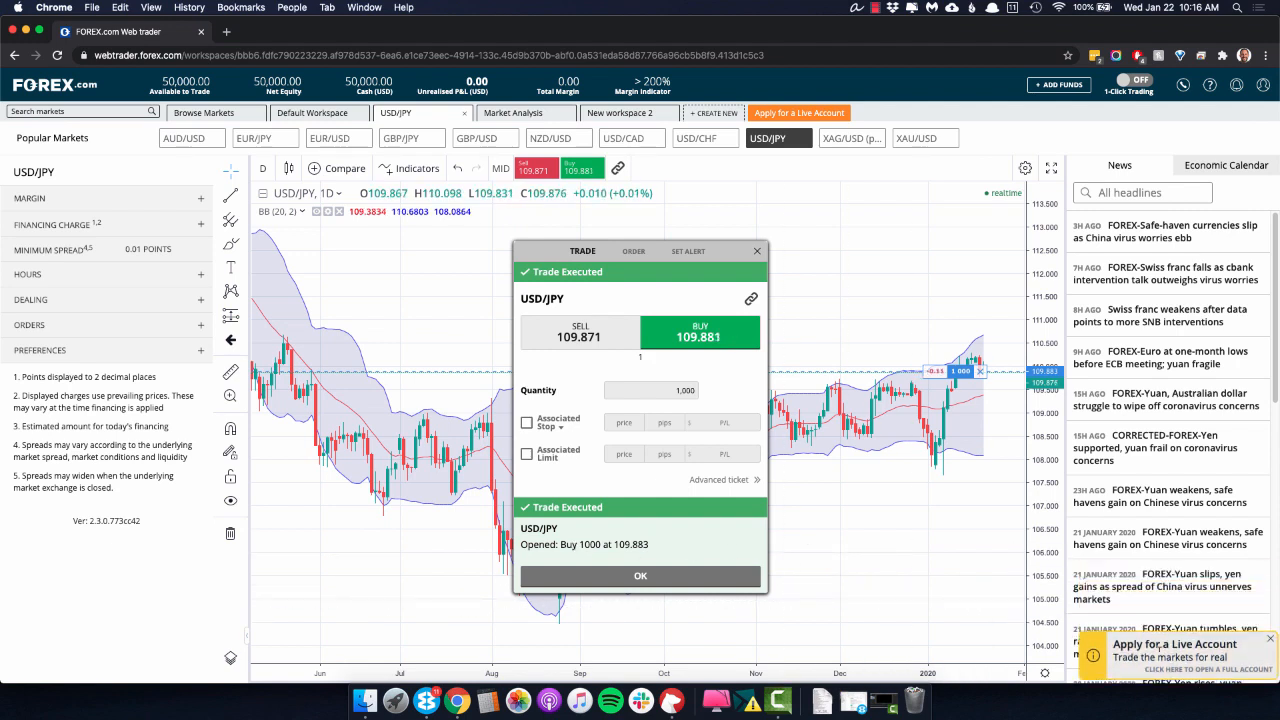
mouse_move(617, 493)
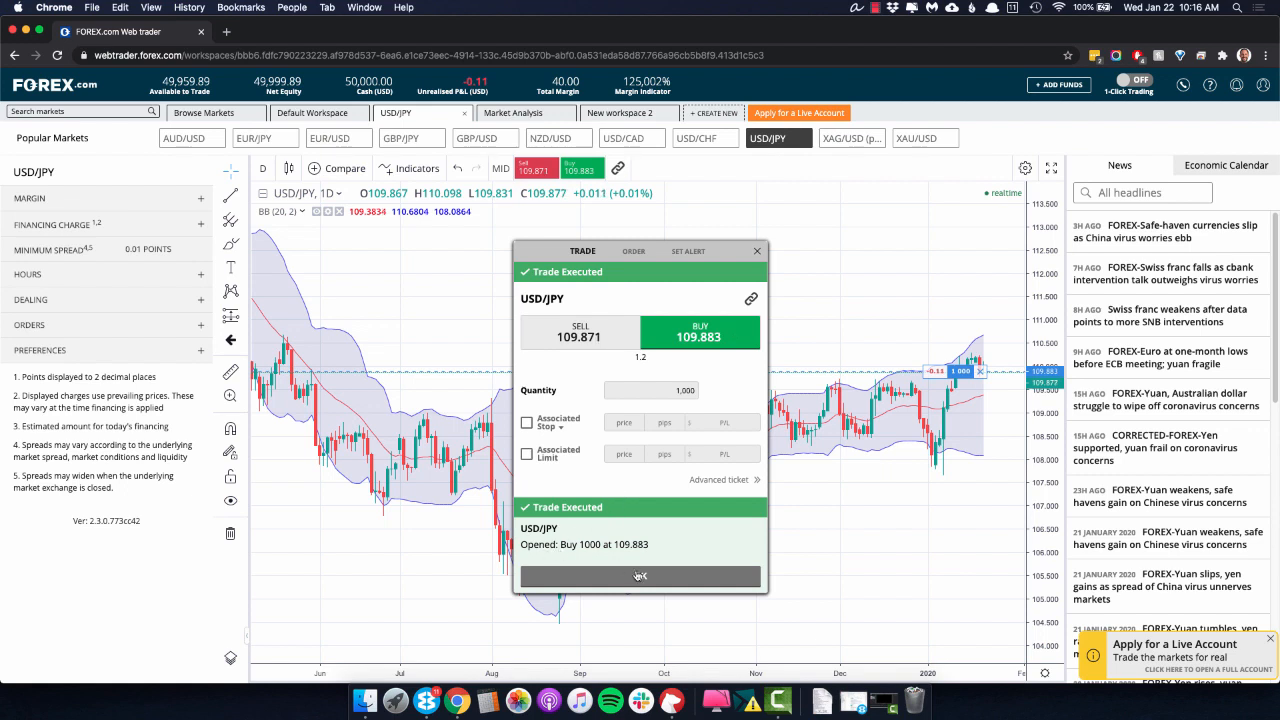
Step: Dismiss the Trade Executed confirmation with OK
click(640, 576)
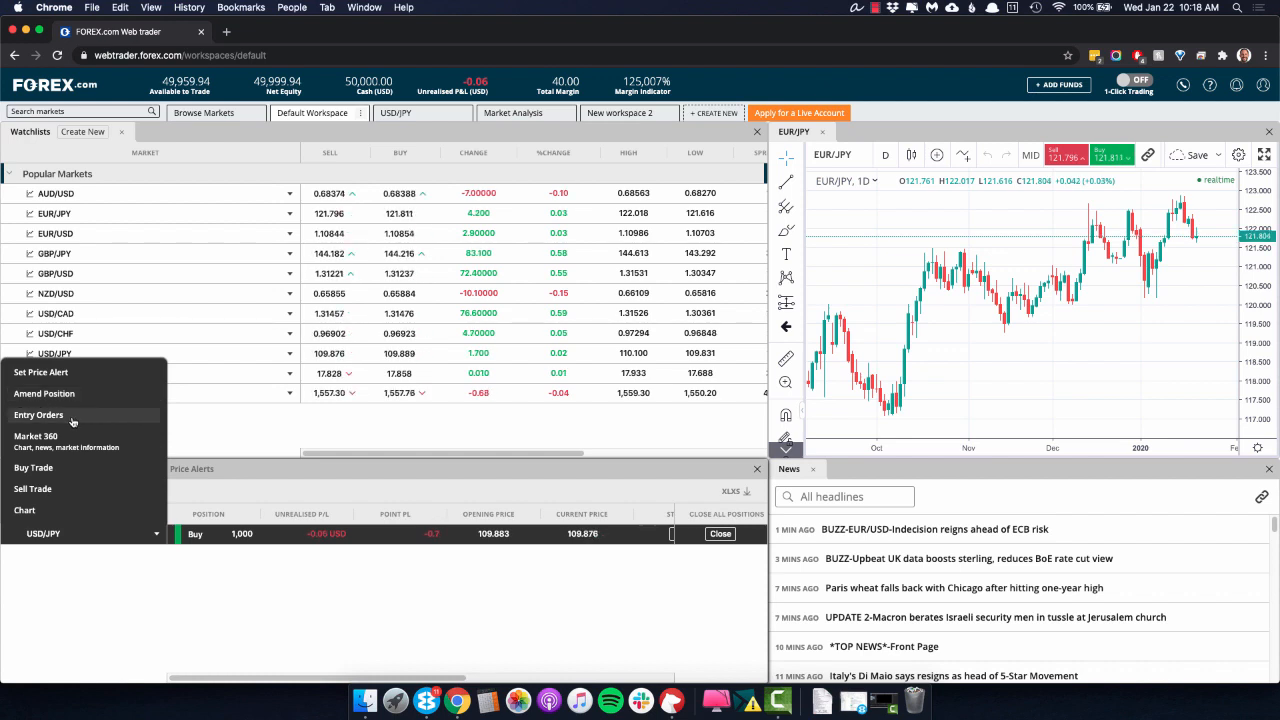
mouse_move(80, 435)
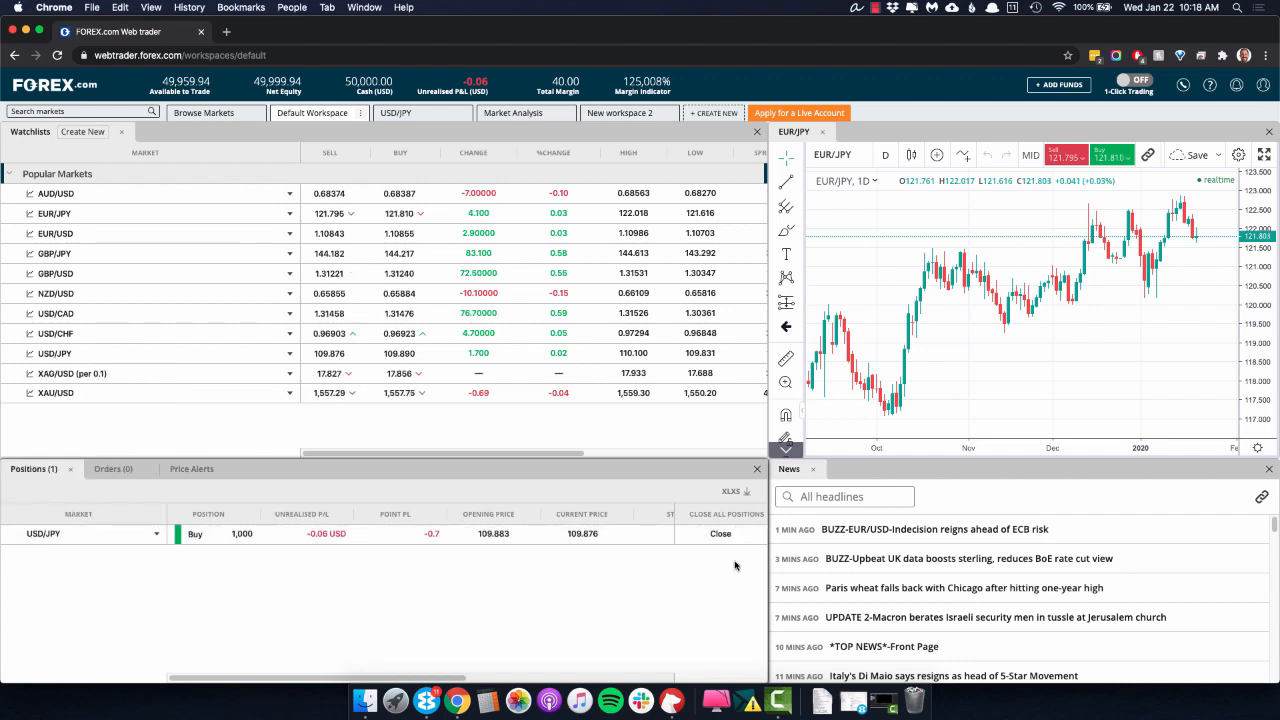
Step: Close all 1,000 units of the USD/JPY position and dismiss the closed-trade confirmation
click(719, 533)
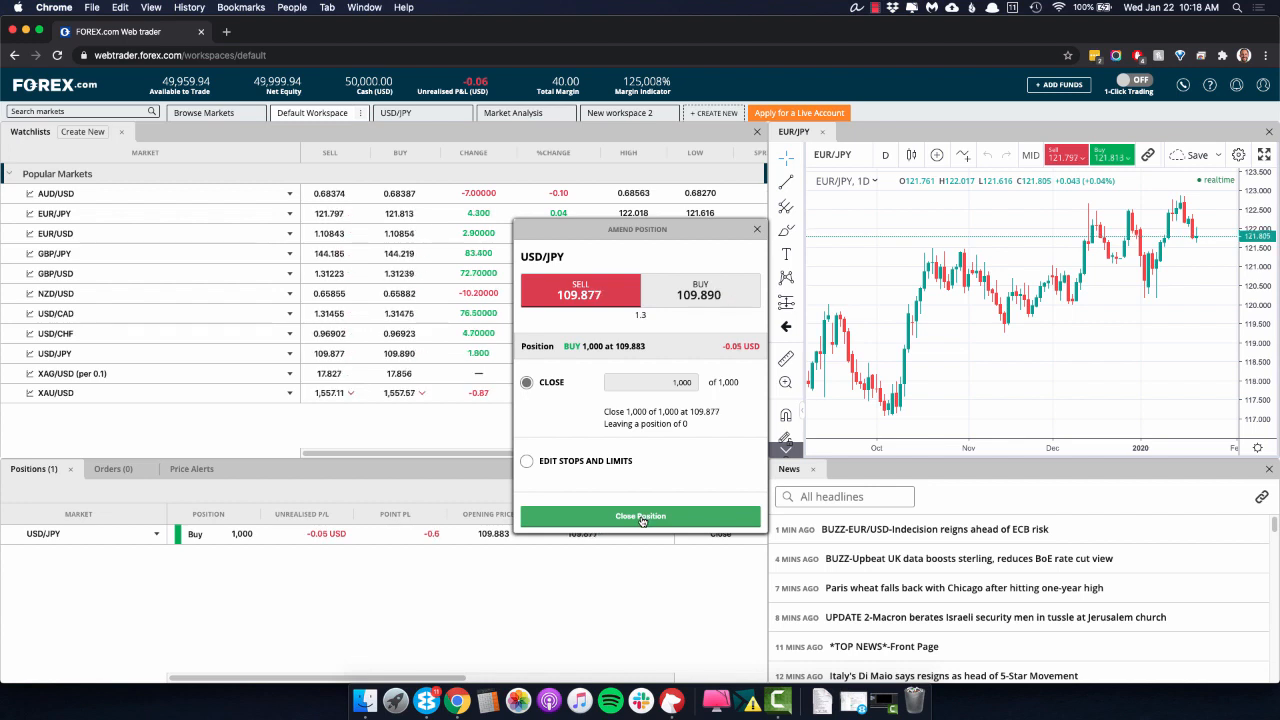
click(640, 516)
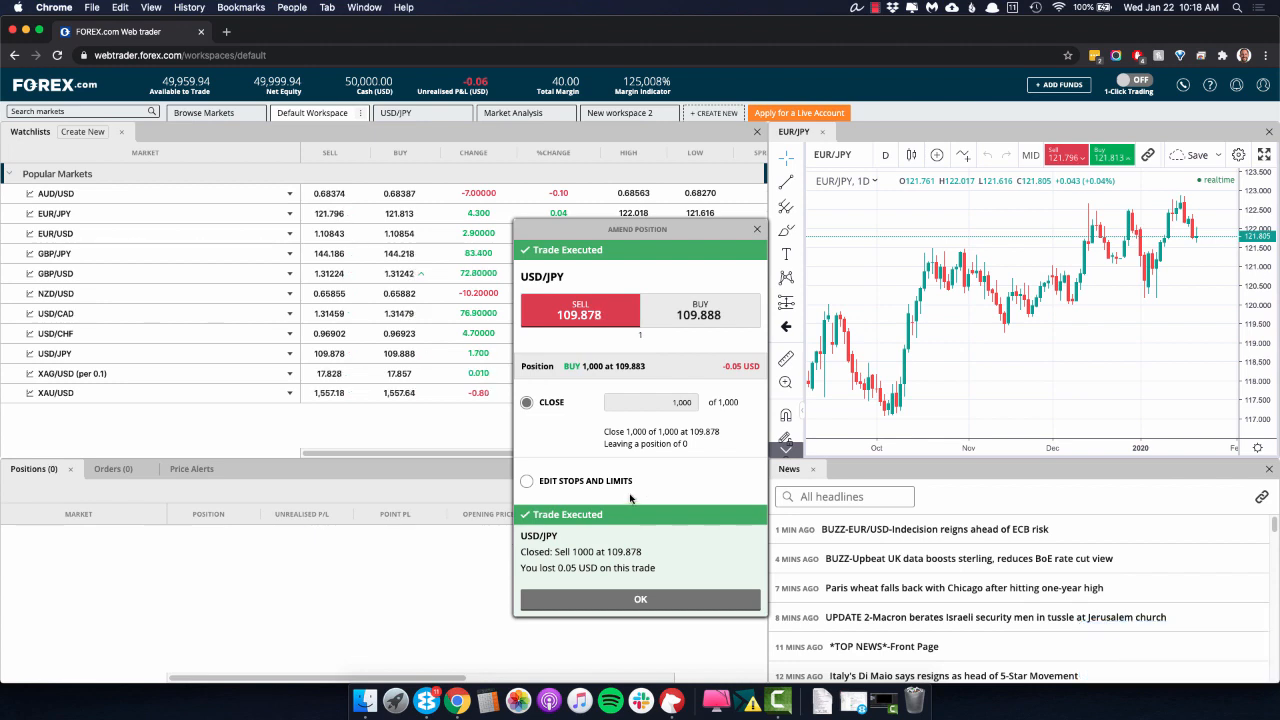
click(640, 598)
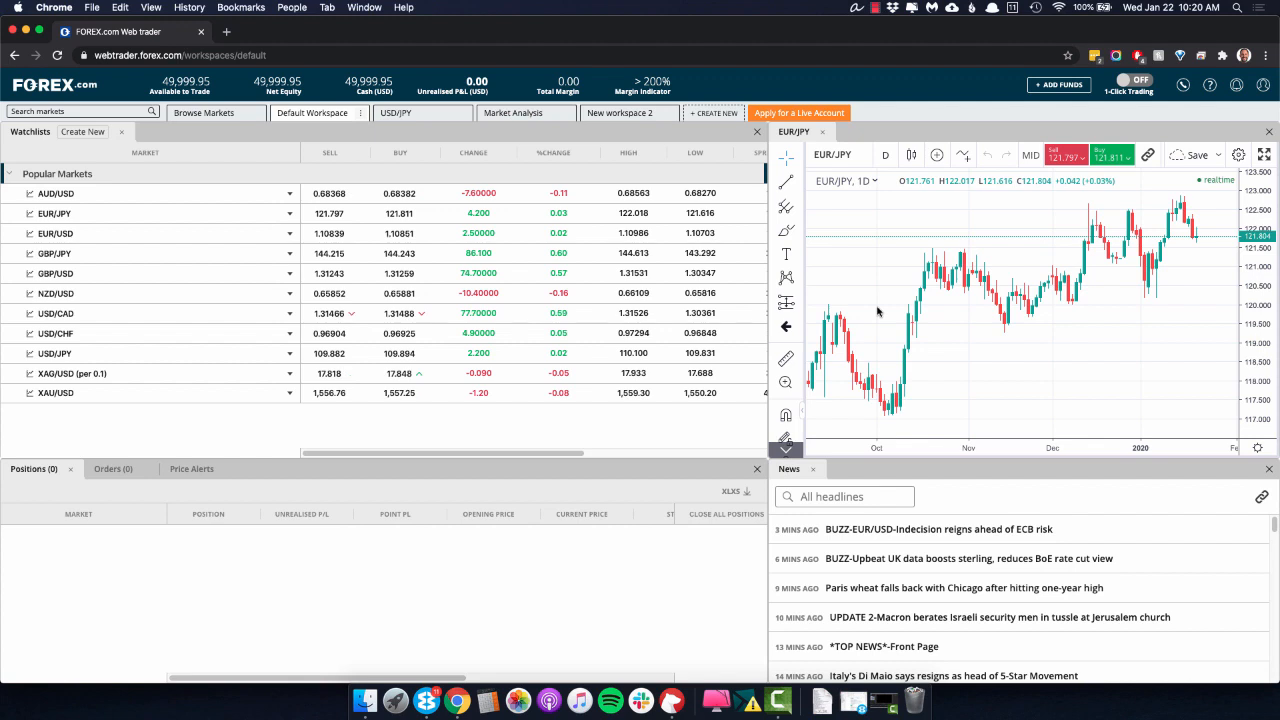
mouse_move(845, 335)
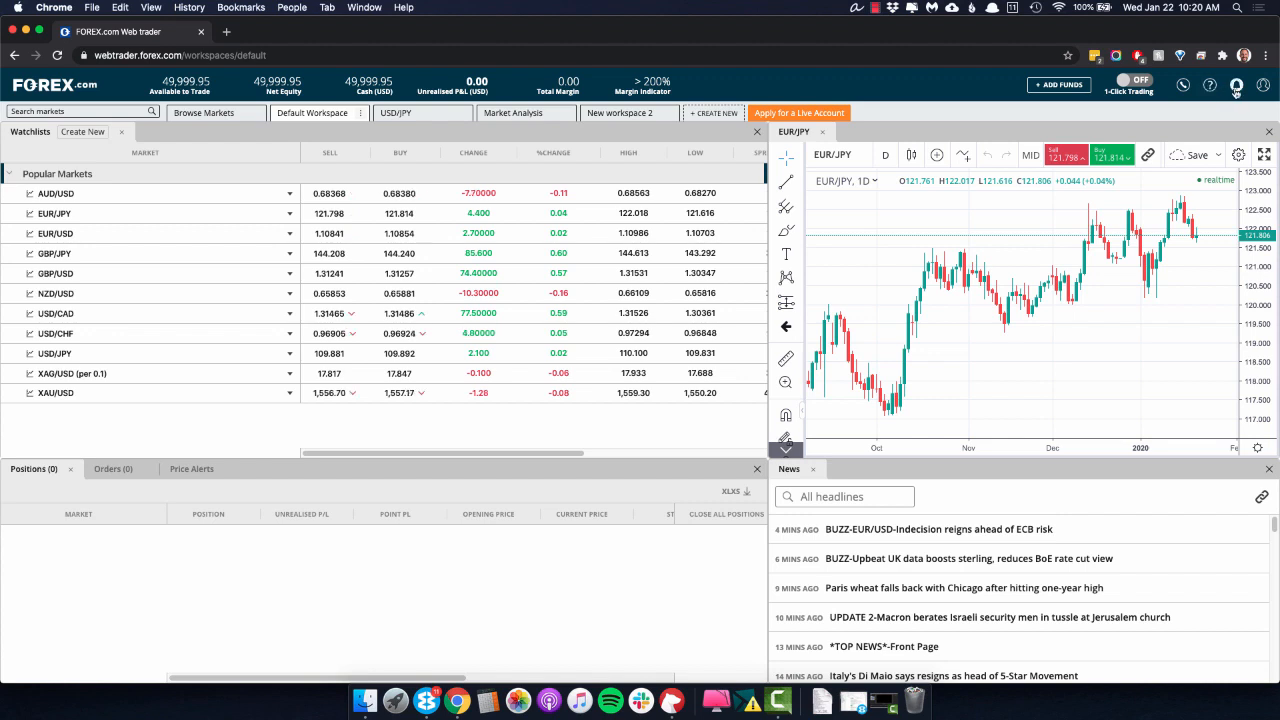
Step: Go to My Account from the account menu to view the account funding page
click(1263, 85)
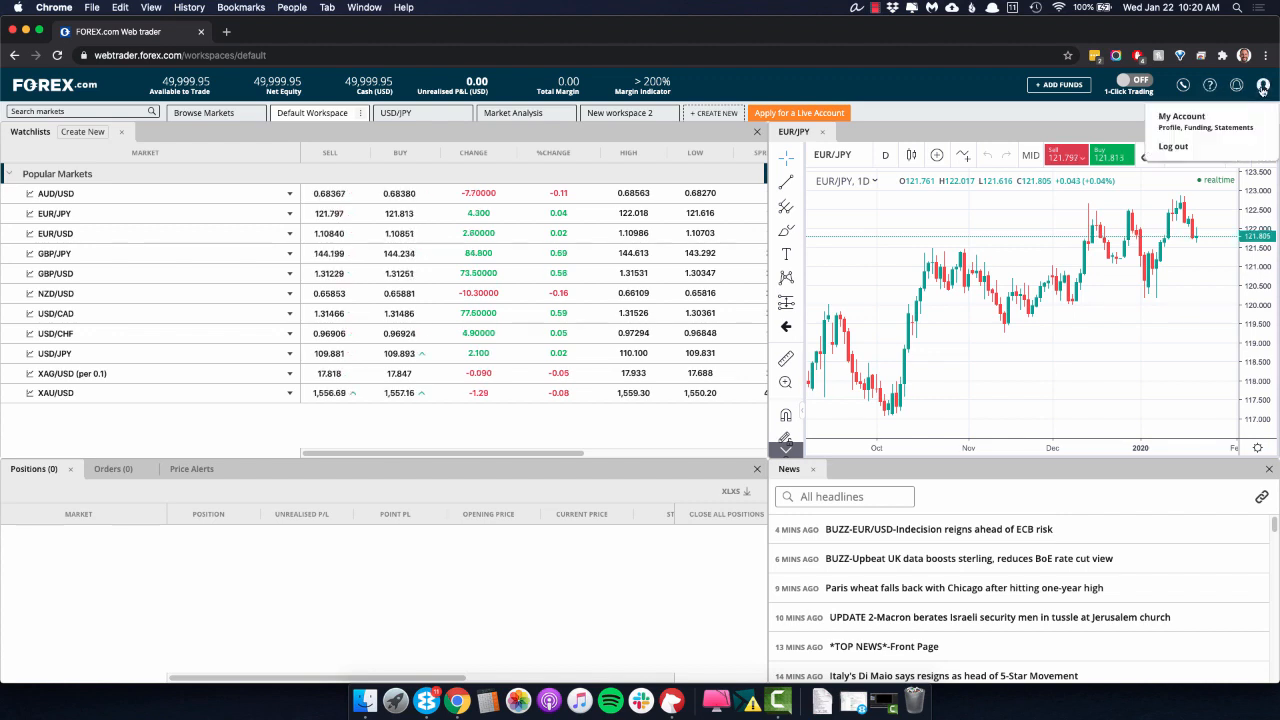
click(1205, 127)
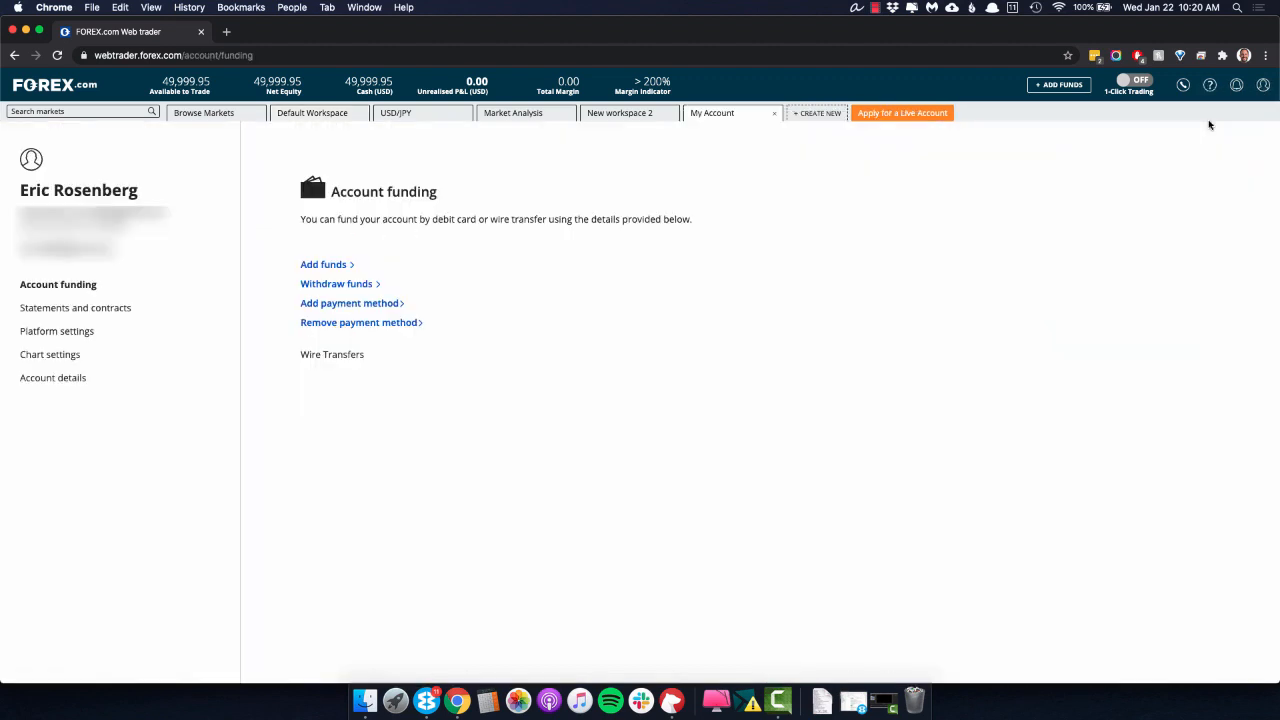
mouse_move(730, 296)
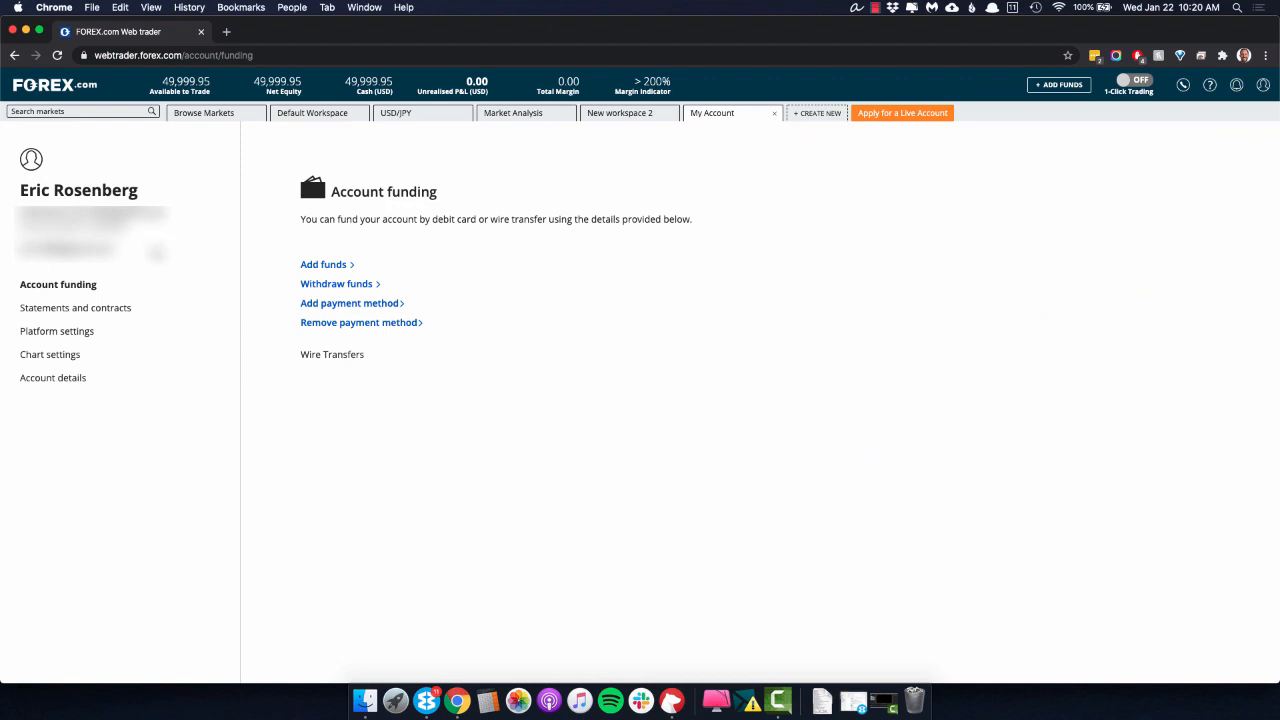
mouse_move(80, 307)
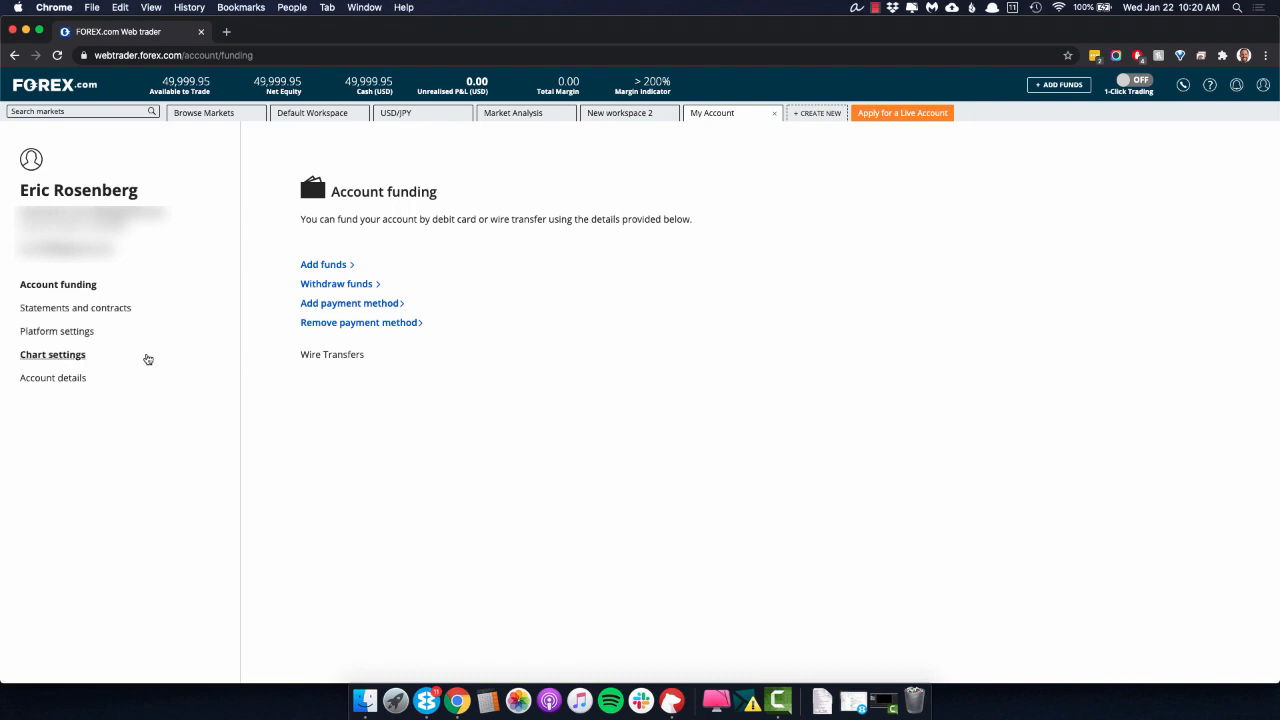
mouse_move(389, 267)
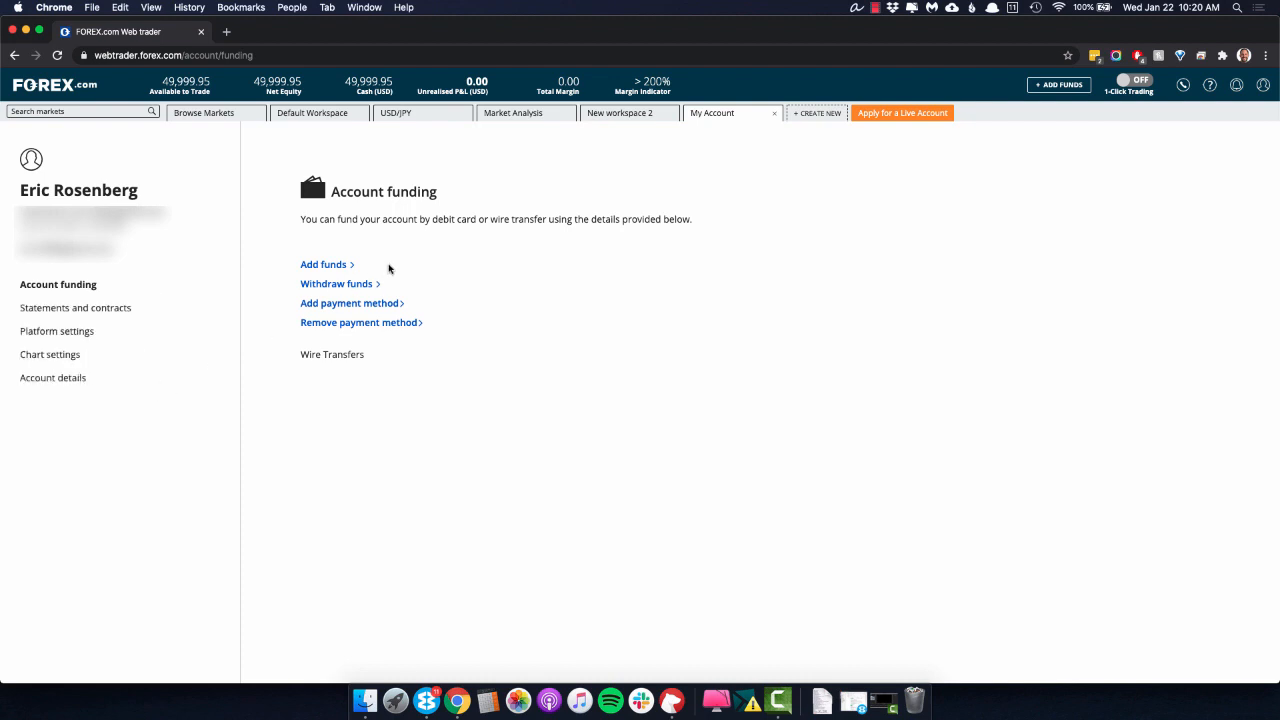
mouse_move(418, 290)
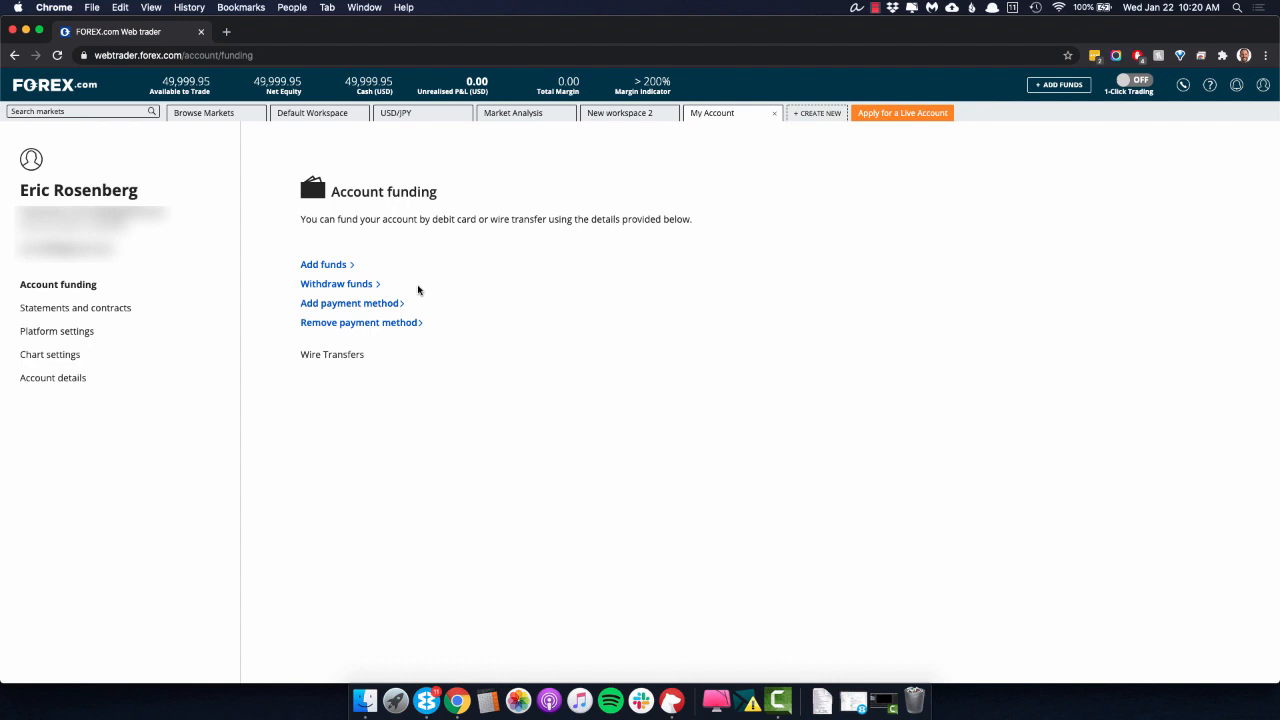
mouse_move(427, 305)
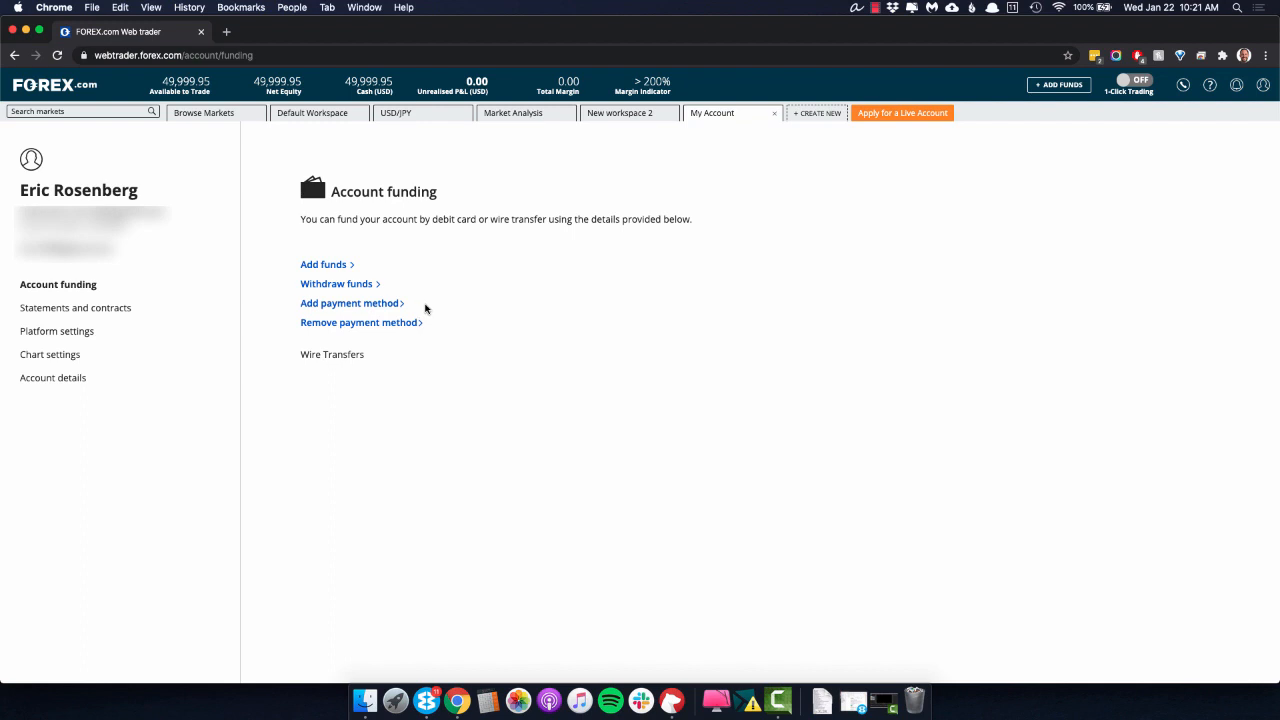
mouse_move(365, 346)
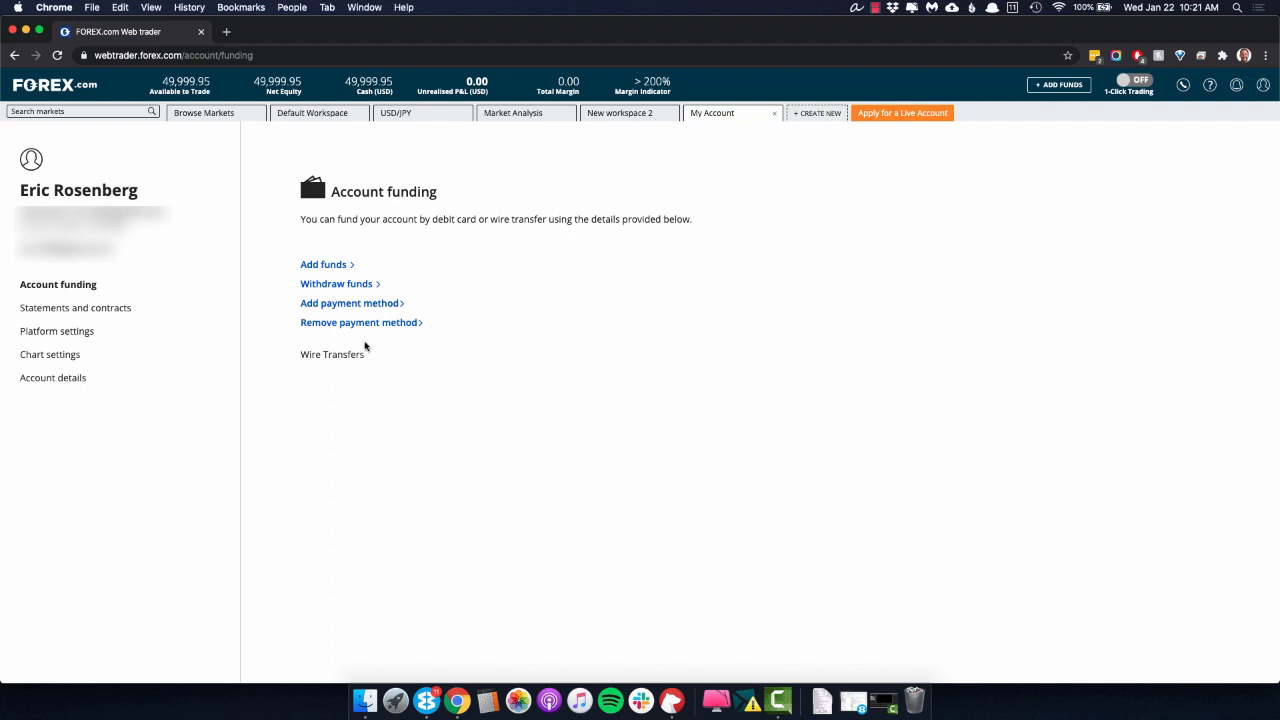
mouse_move(445, 393)
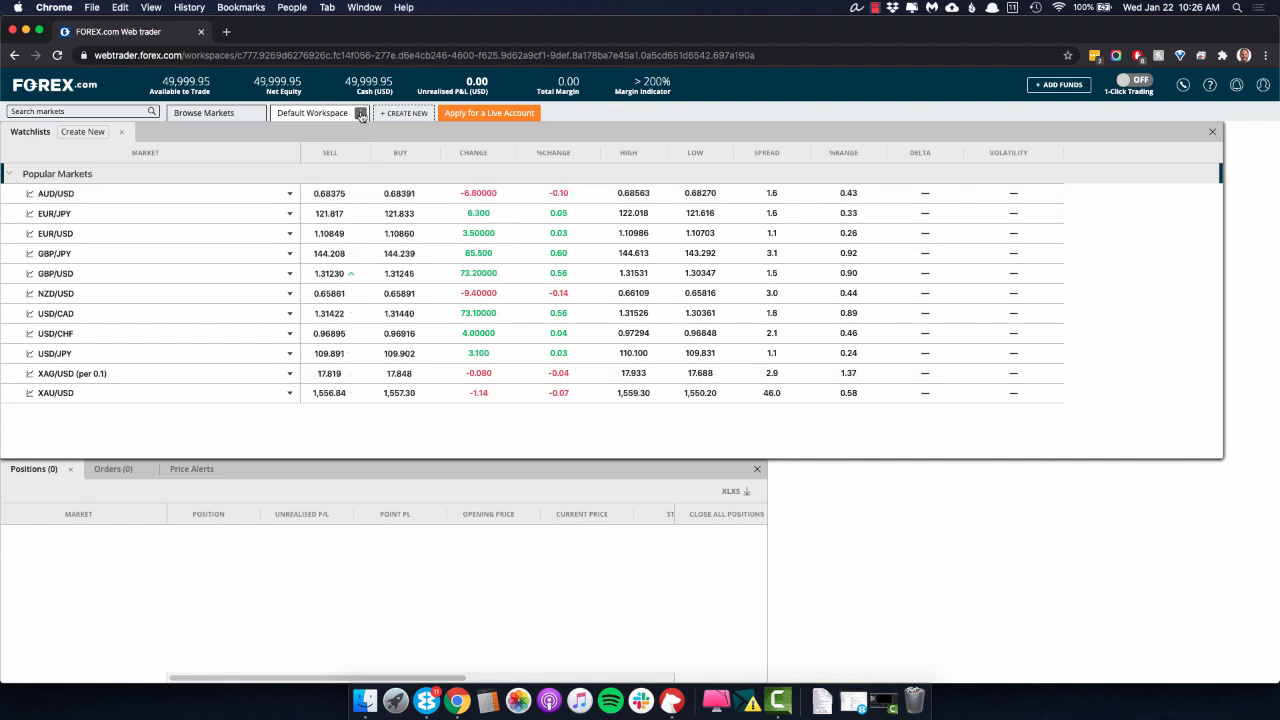
Step: Add a second copy of the Default Workspace from the workspace tab menu
click(360, 112)
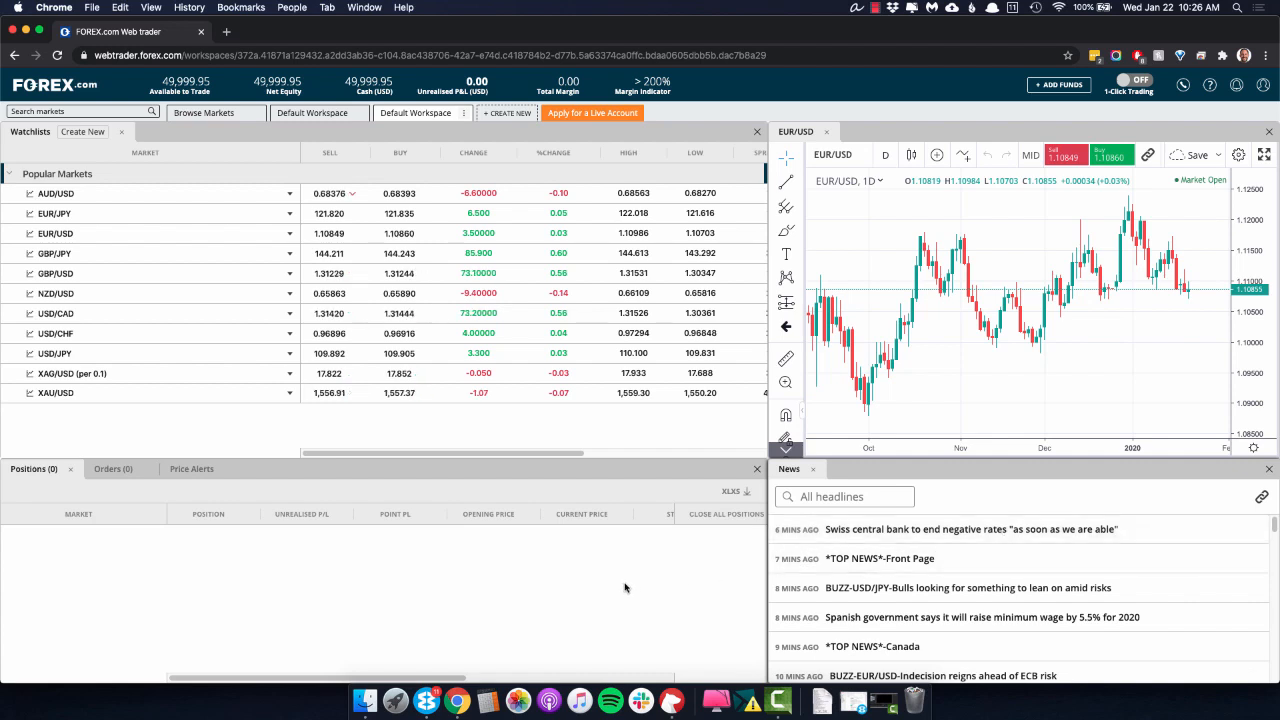
mouse_move(605, 569)
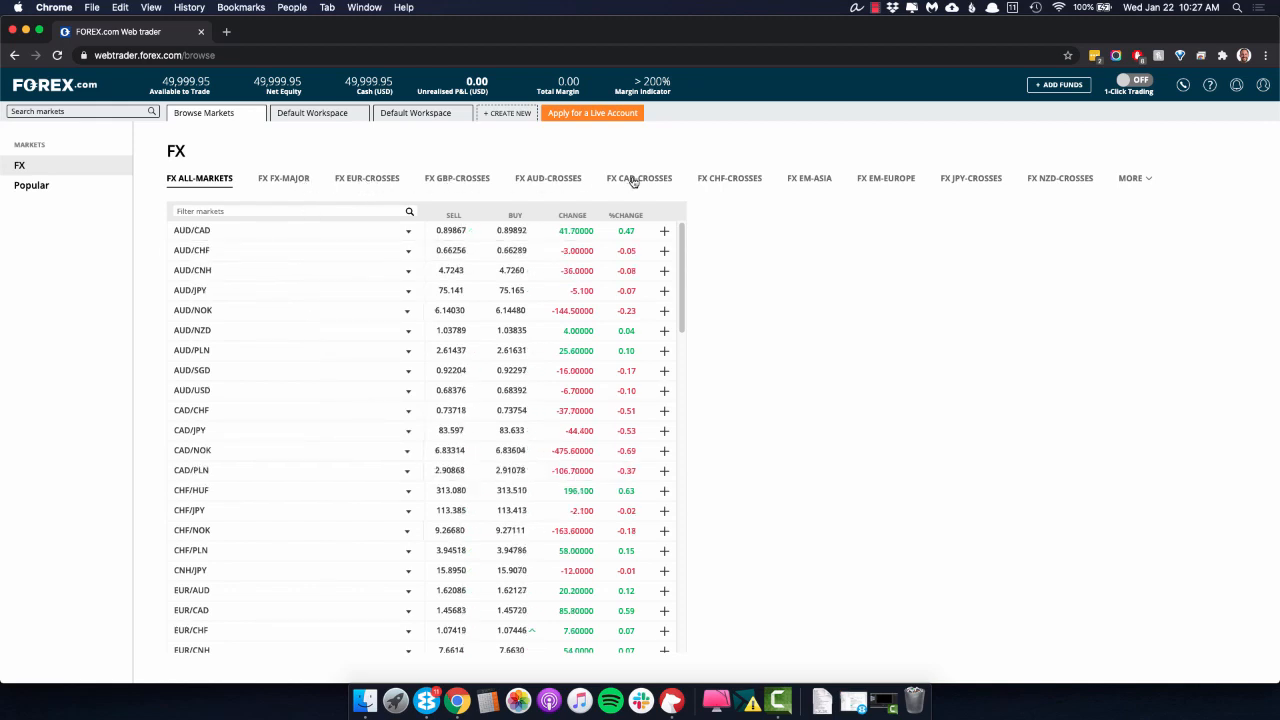
Step: Browse the FX CAD-crosses, EM-Europe and JPY-crosses groups, then finish on the Popular markets list
click(639, 178)
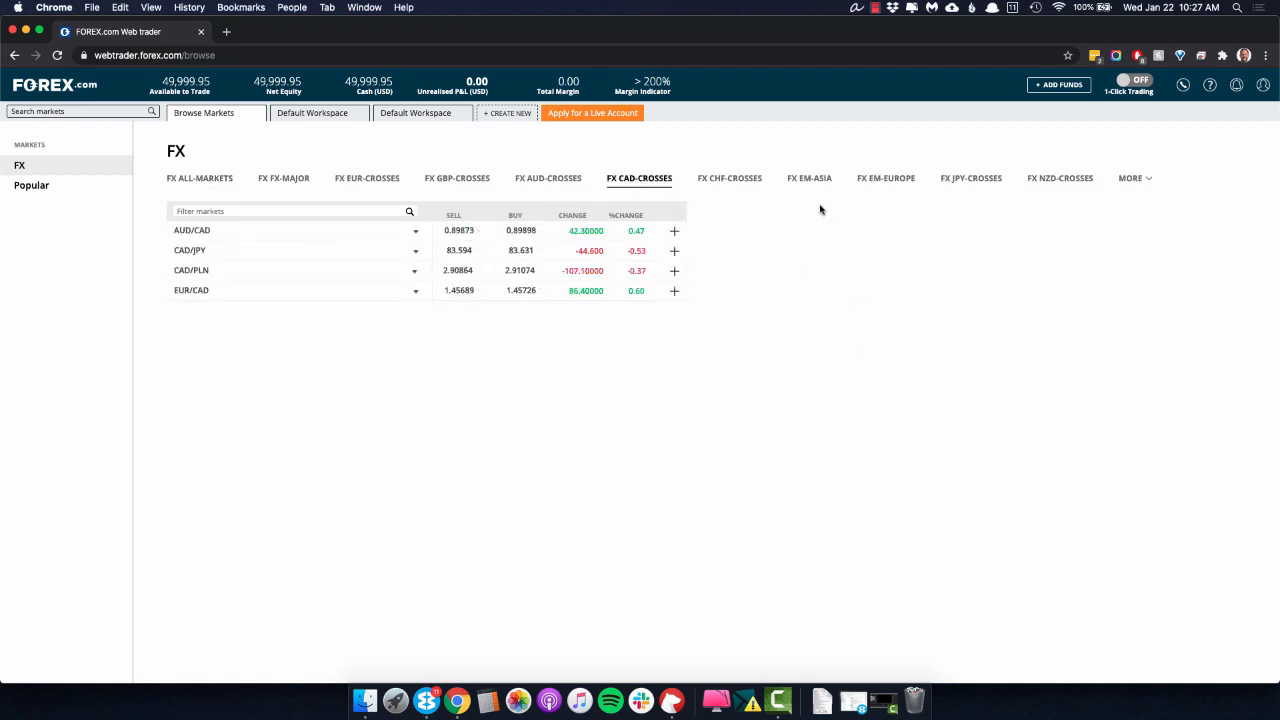
click(885, 178)
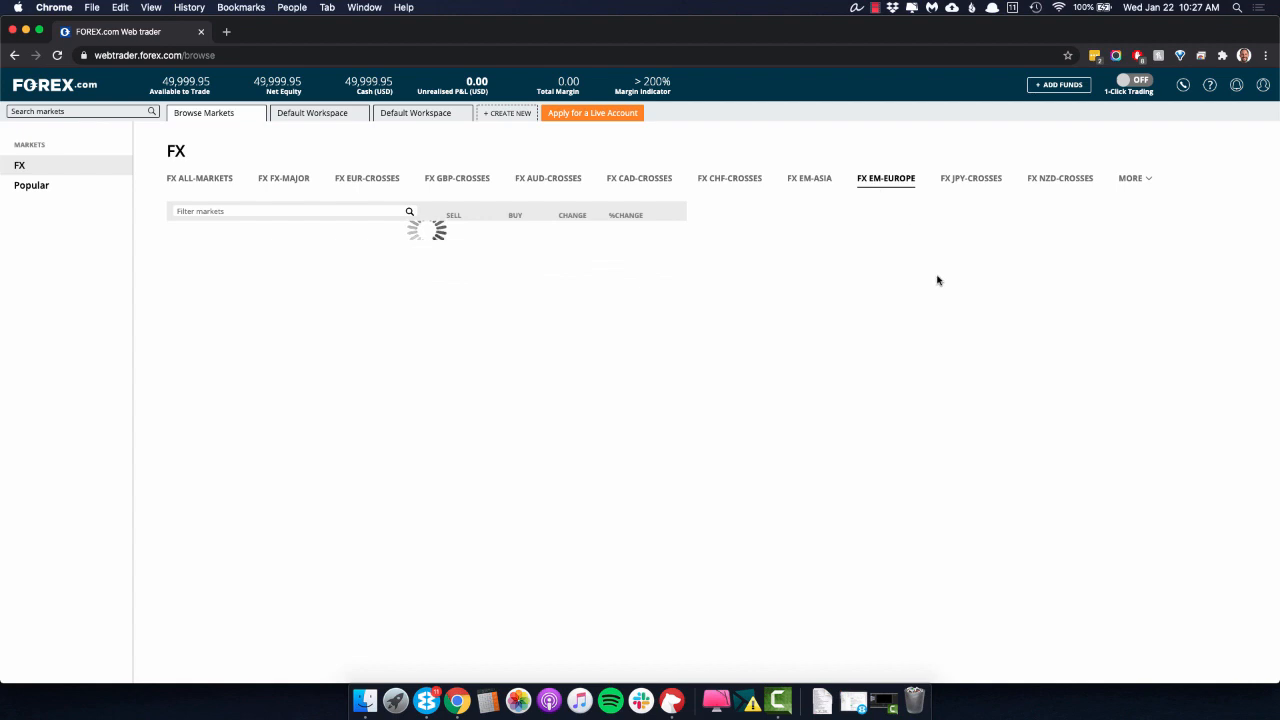
click(970, 178)
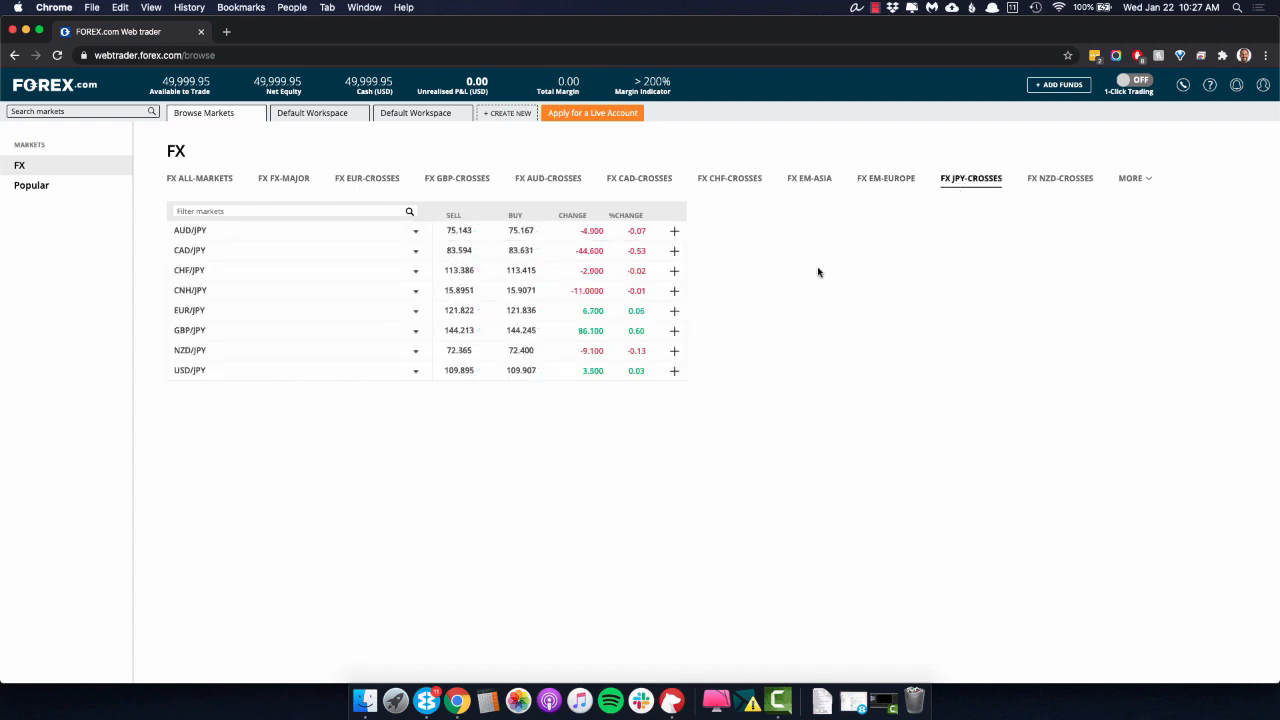
click(31, 185)
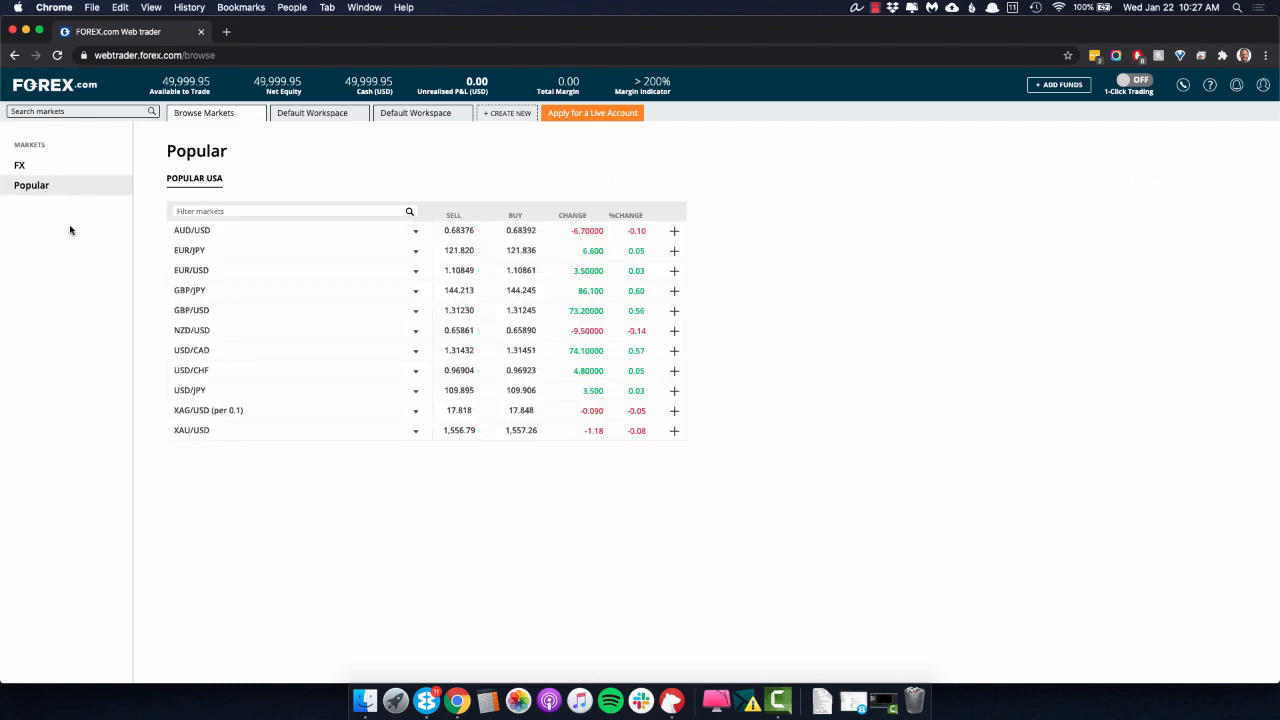
mouse_move(345, 532)
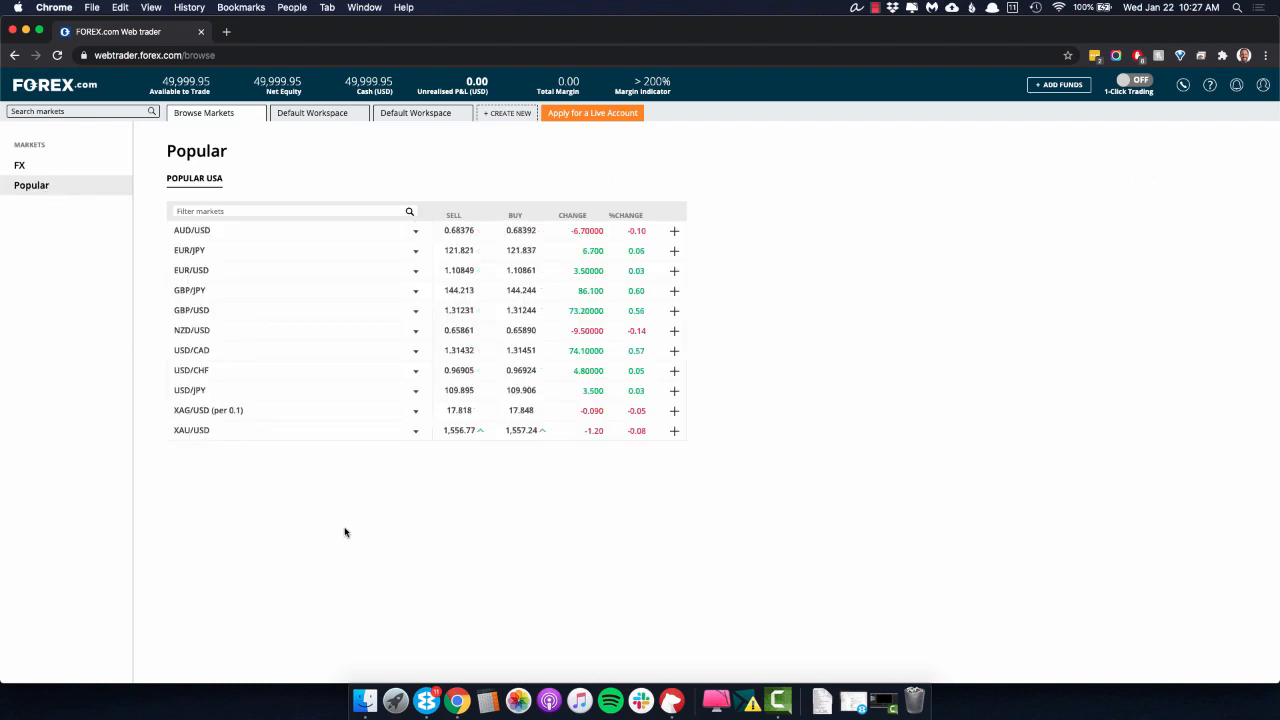
mouse_move(313, 185)
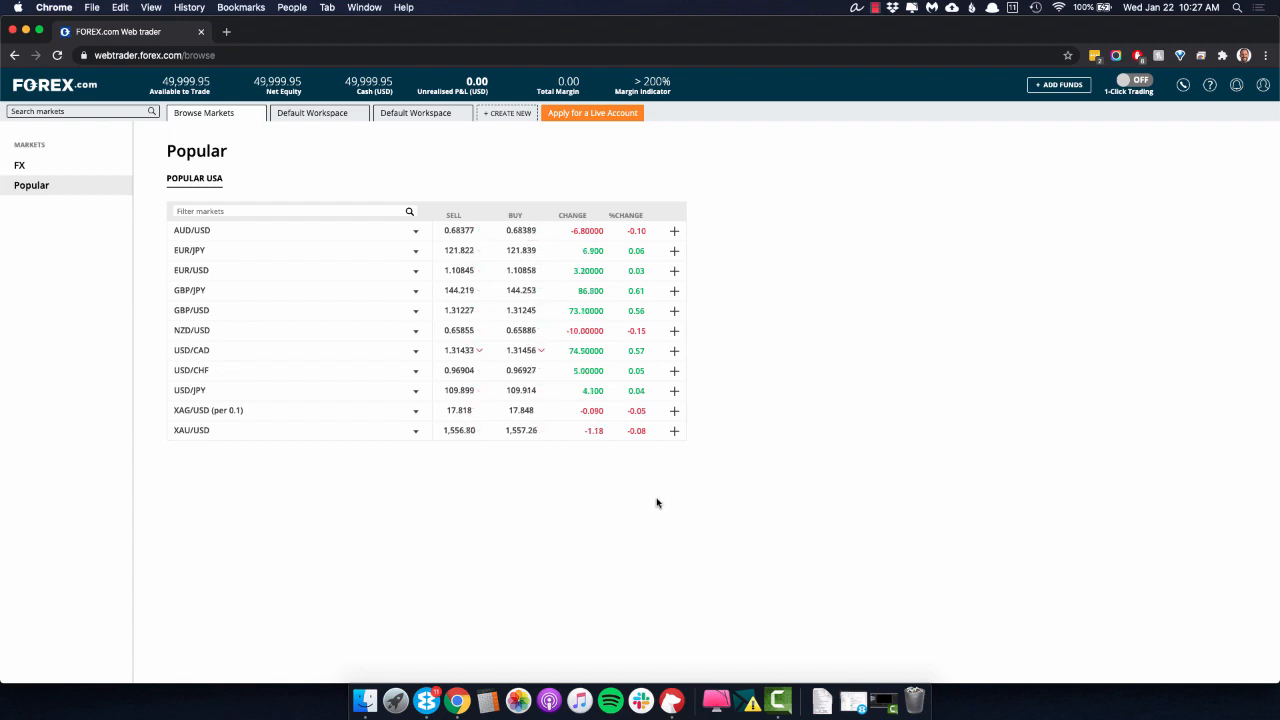
mouse_move(652, 505)
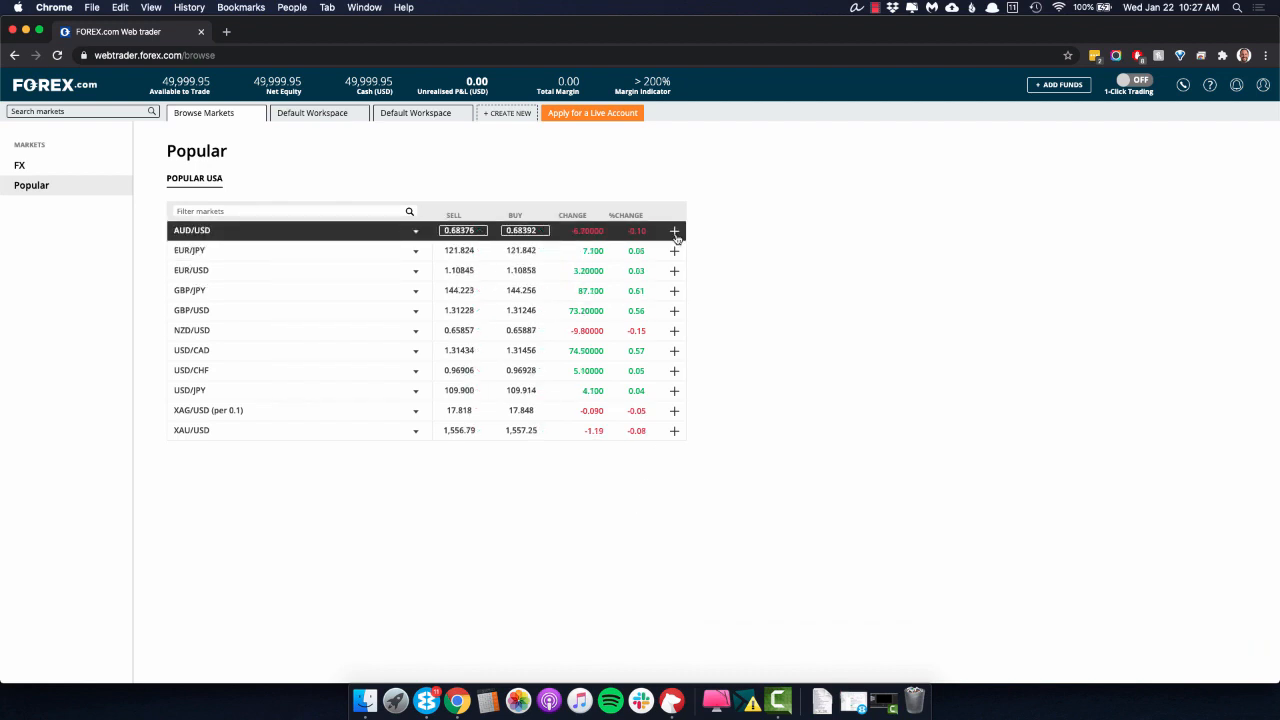
Step: Add AUD/USD to a brand-new 'New Ideas' watchlist and return to the Default Workspace
click(674, 231)
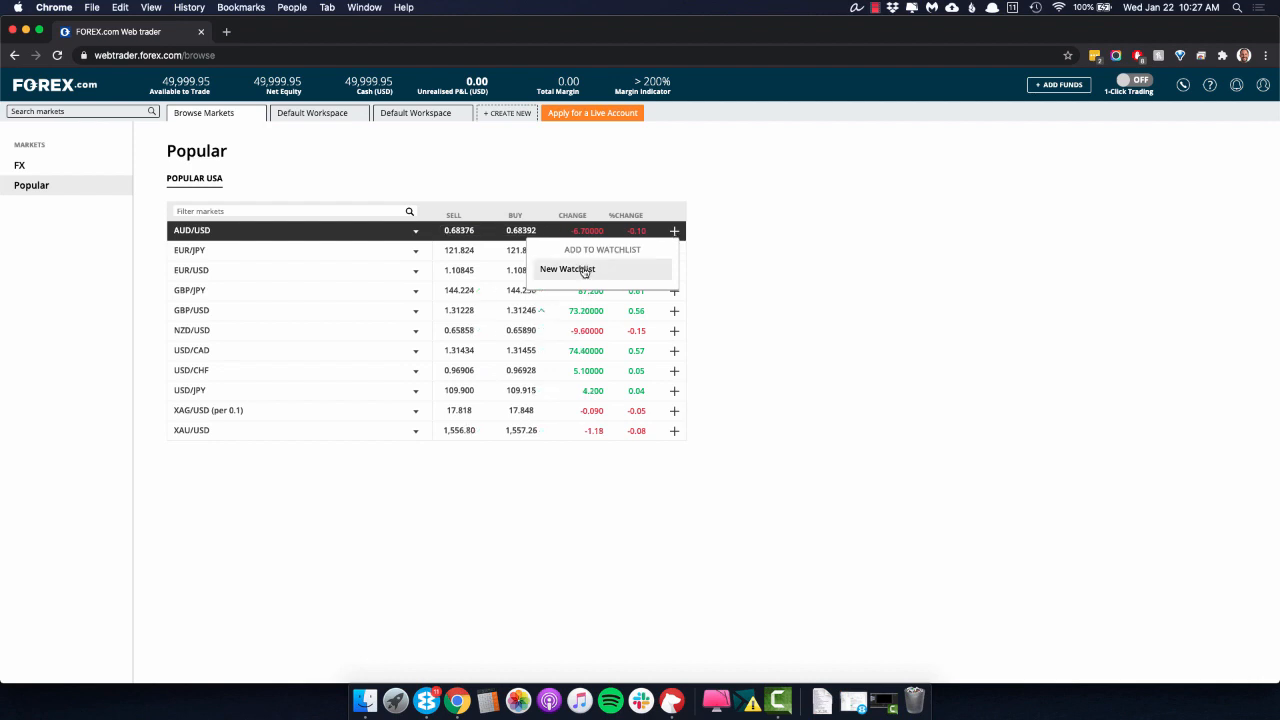
click(567, 269)
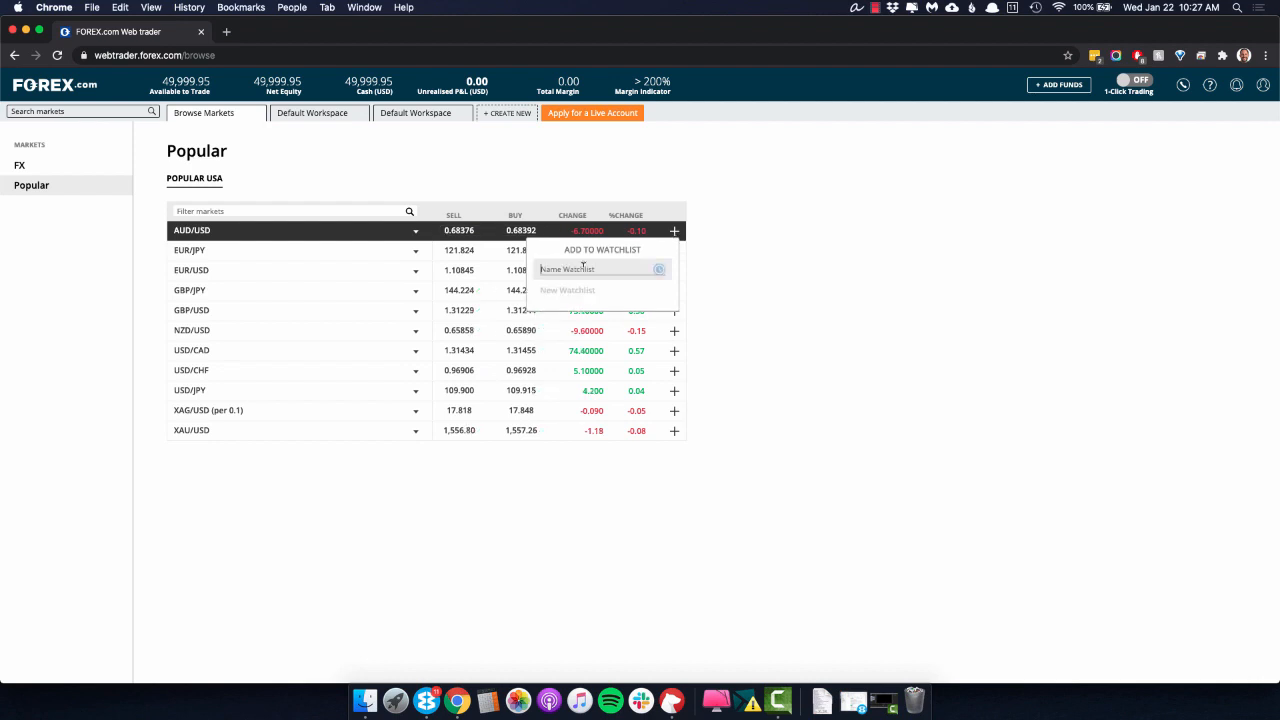
text(New)
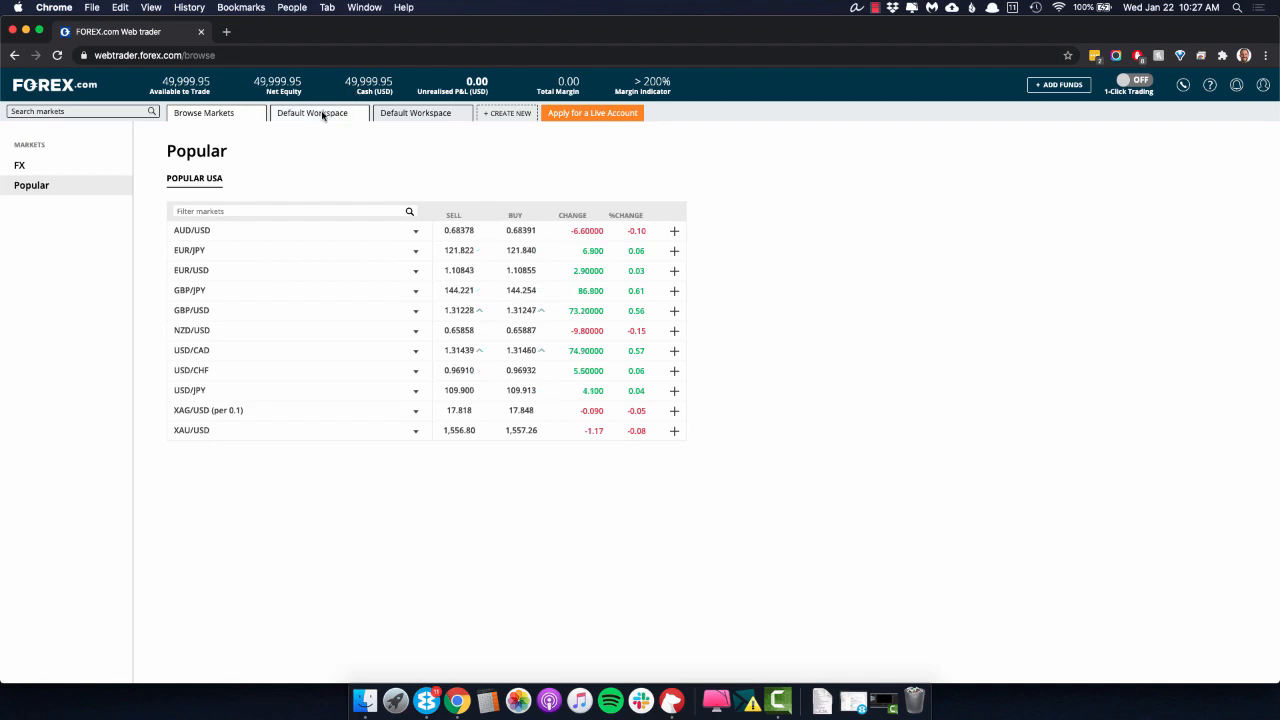
click(311, 112)
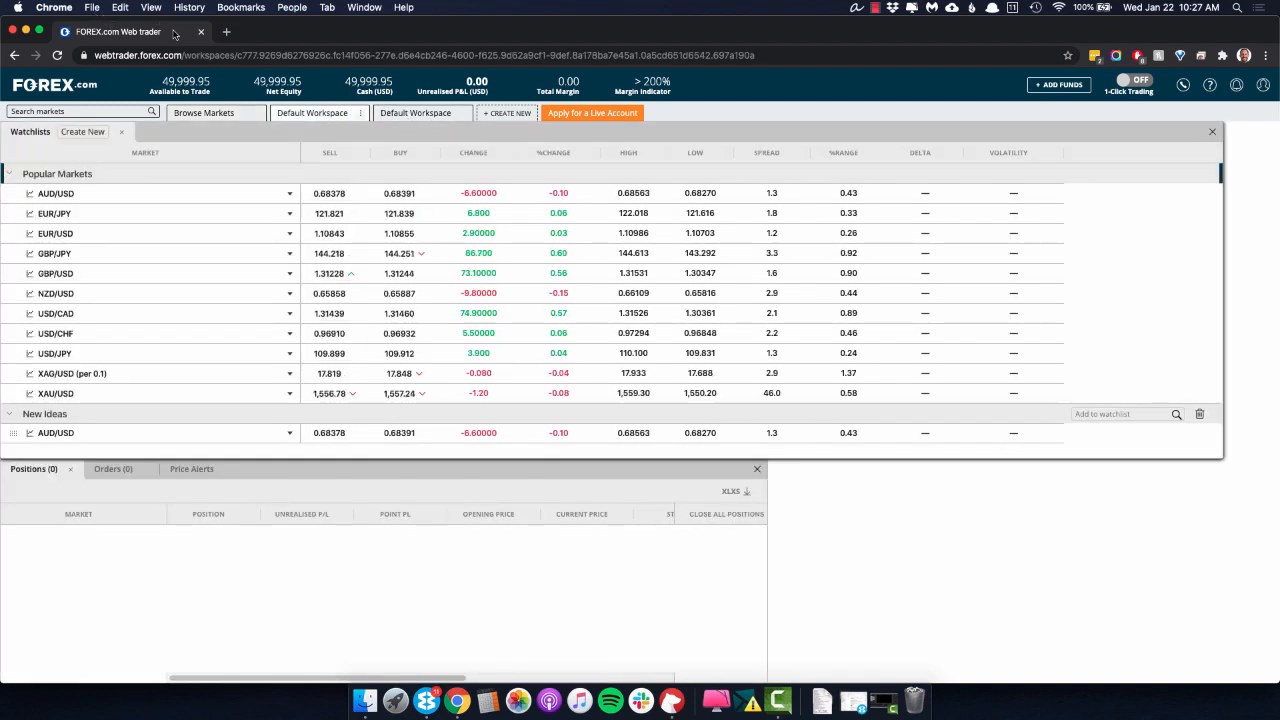
click(312, 112)
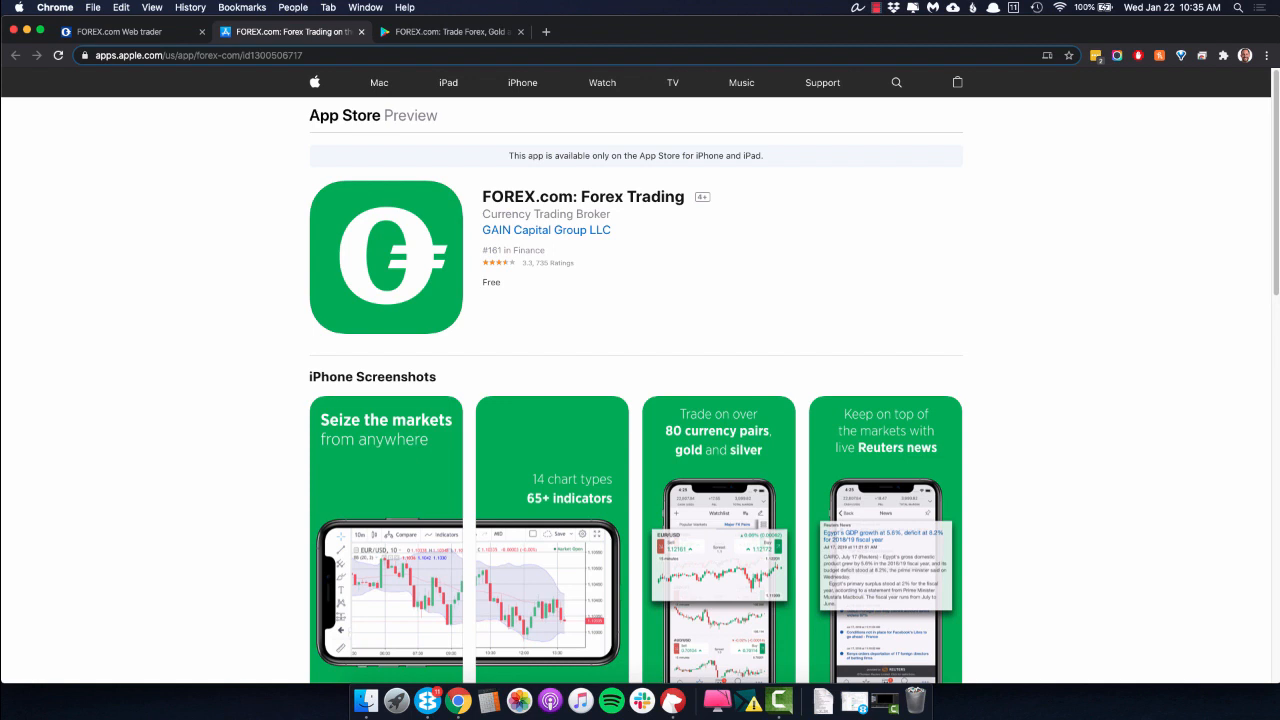
mouse_move(244, 272)
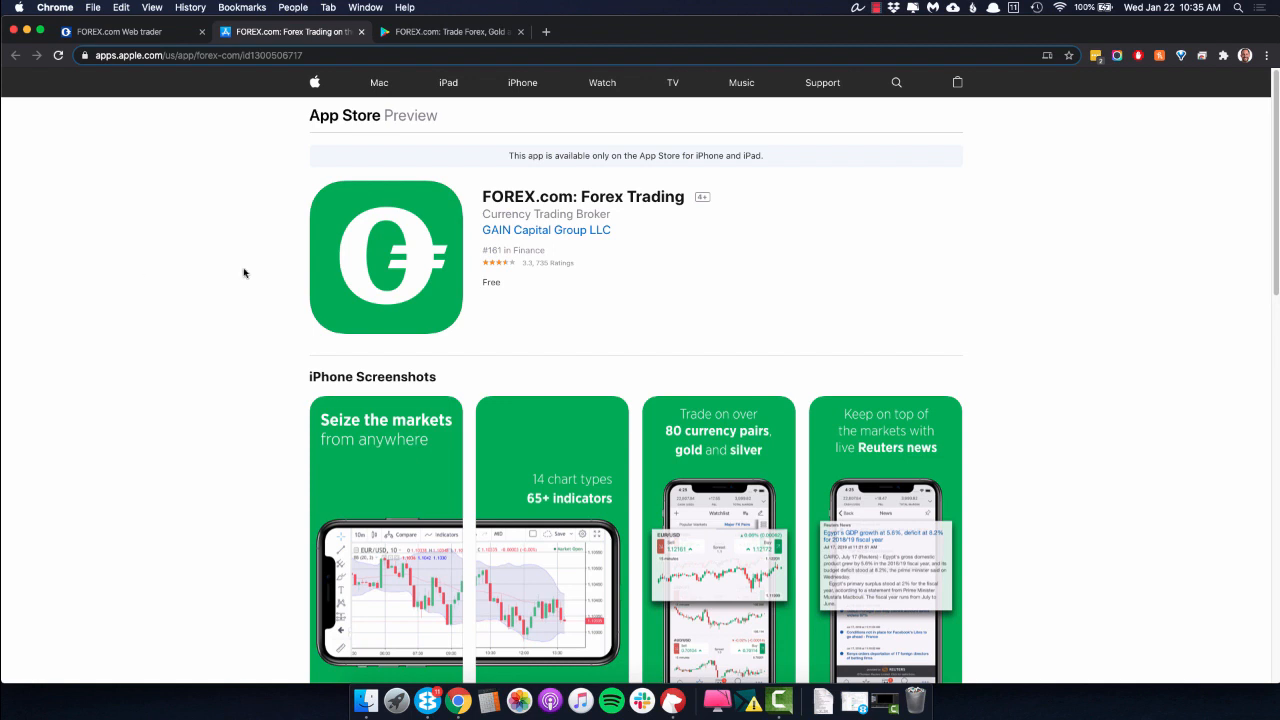
mouse_move(570, 318)
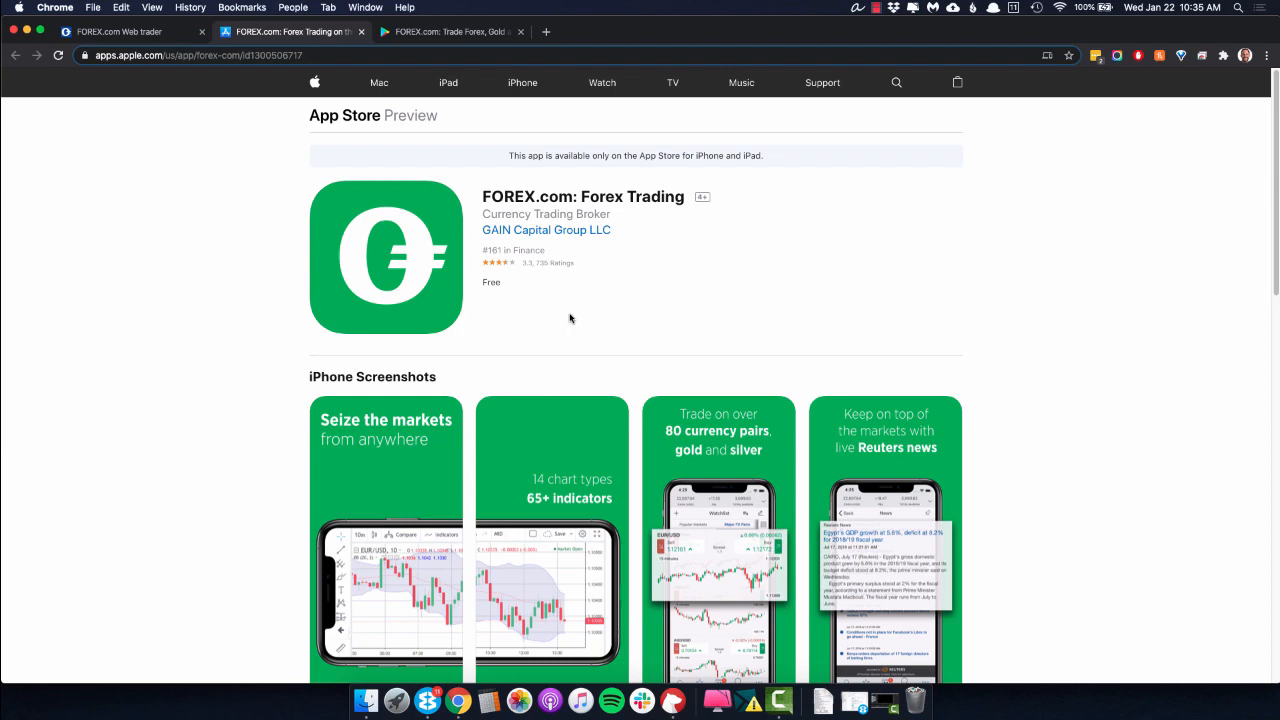
Step: Switch from the App Store listing to the FOREX.com app's Google Play page
click(448, 31)
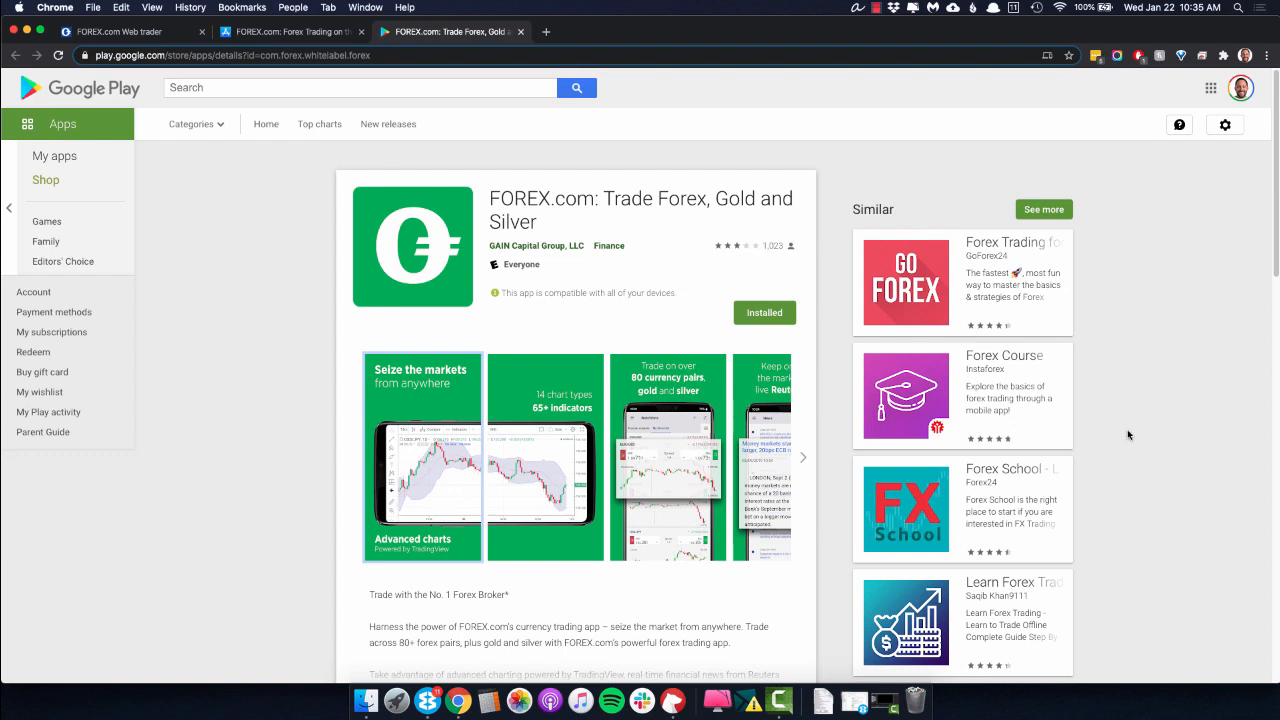
mouse_move(408, 398)
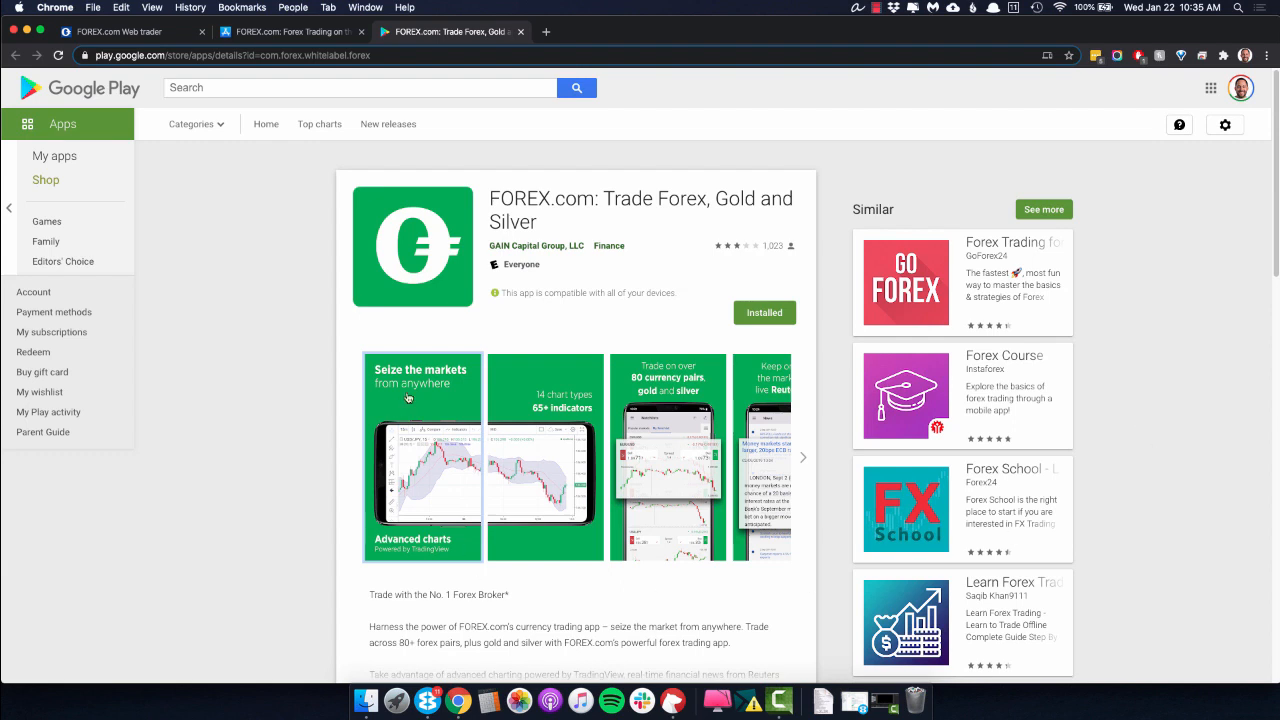